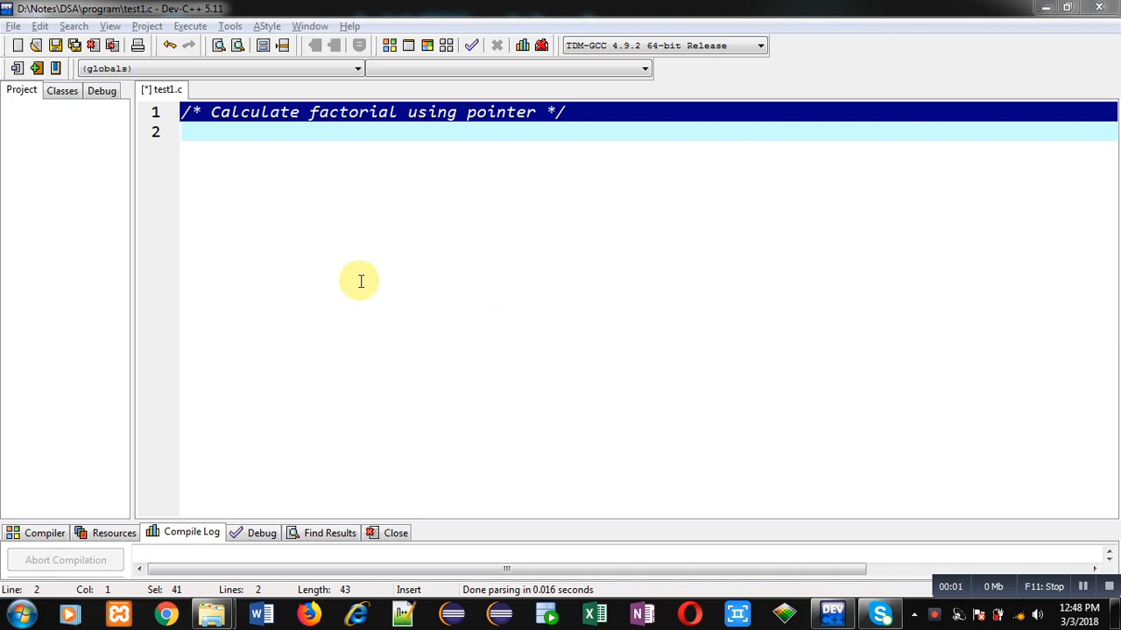
pyautogui.moveTo(266, 234)
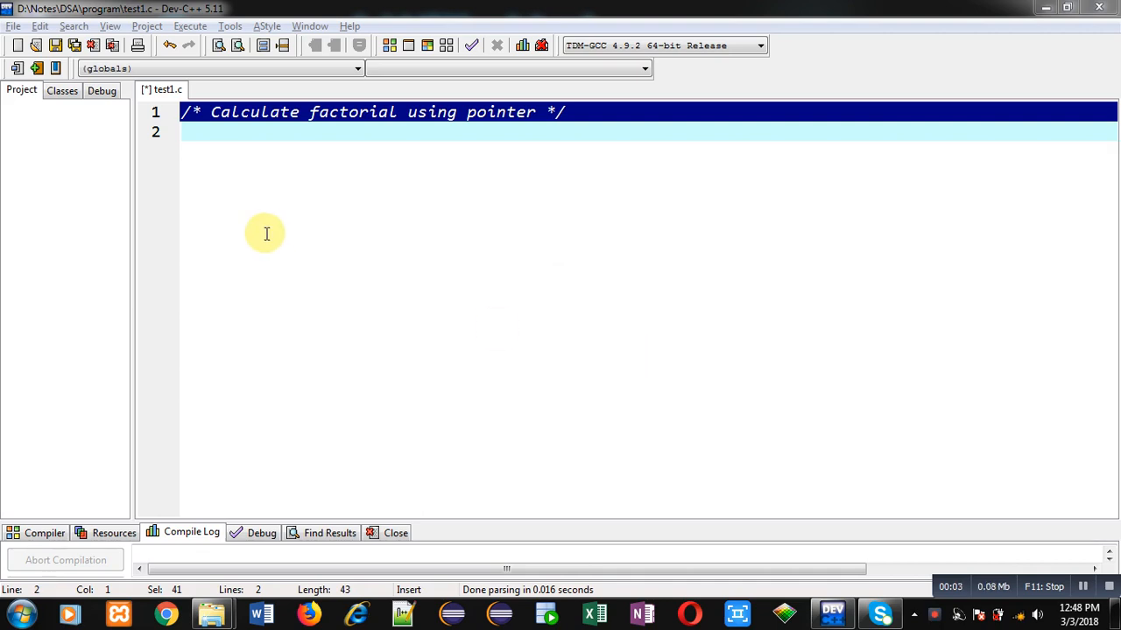
pyautogui.moveTo(279, 139)
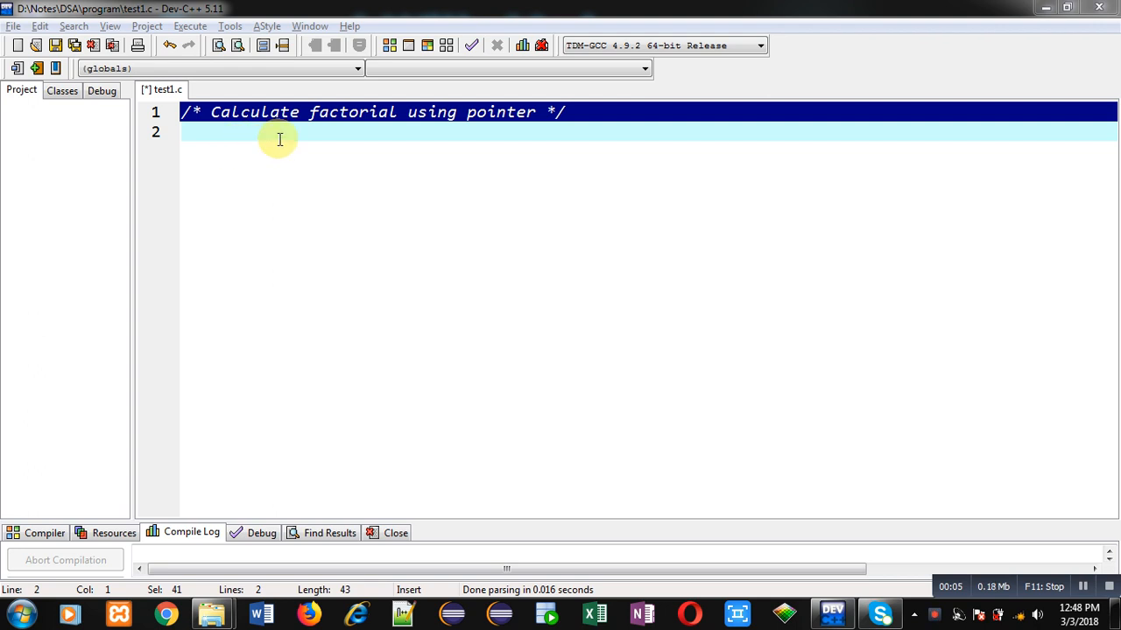
pyautogui.moveTo(499, 134)
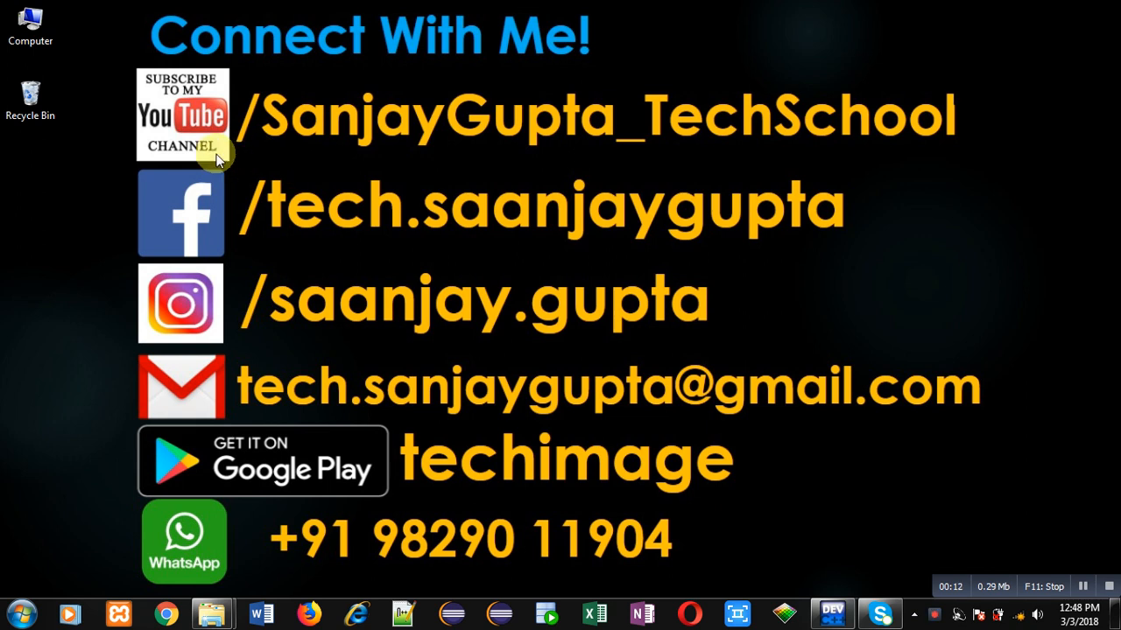
pyautogui.moveTo(294, 164)
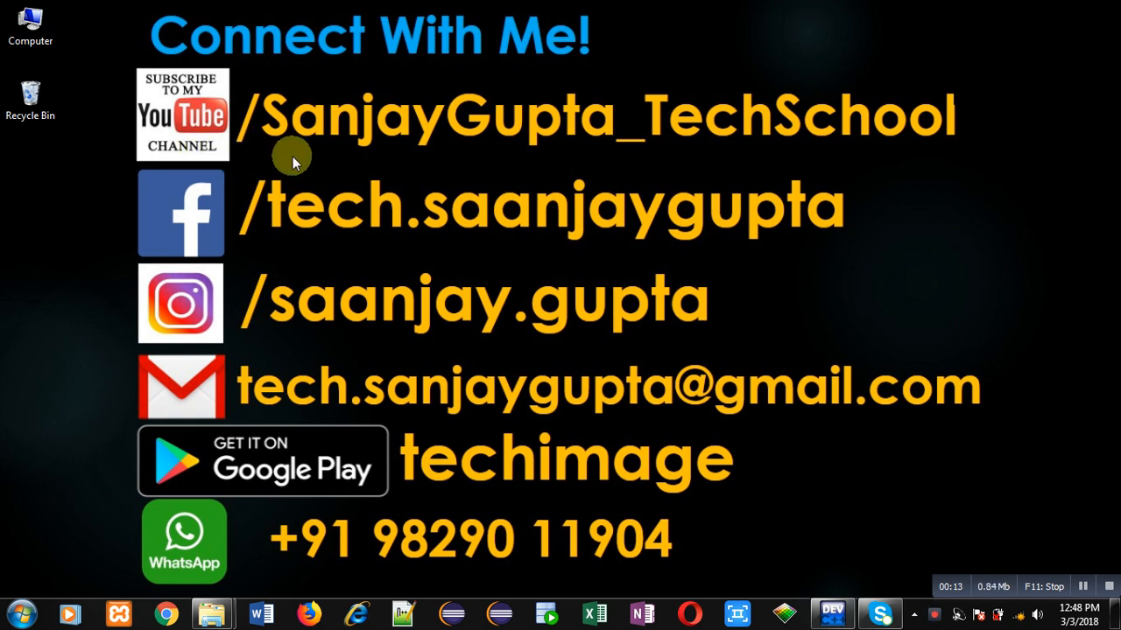
pyautogui.moveTo(208, 161)
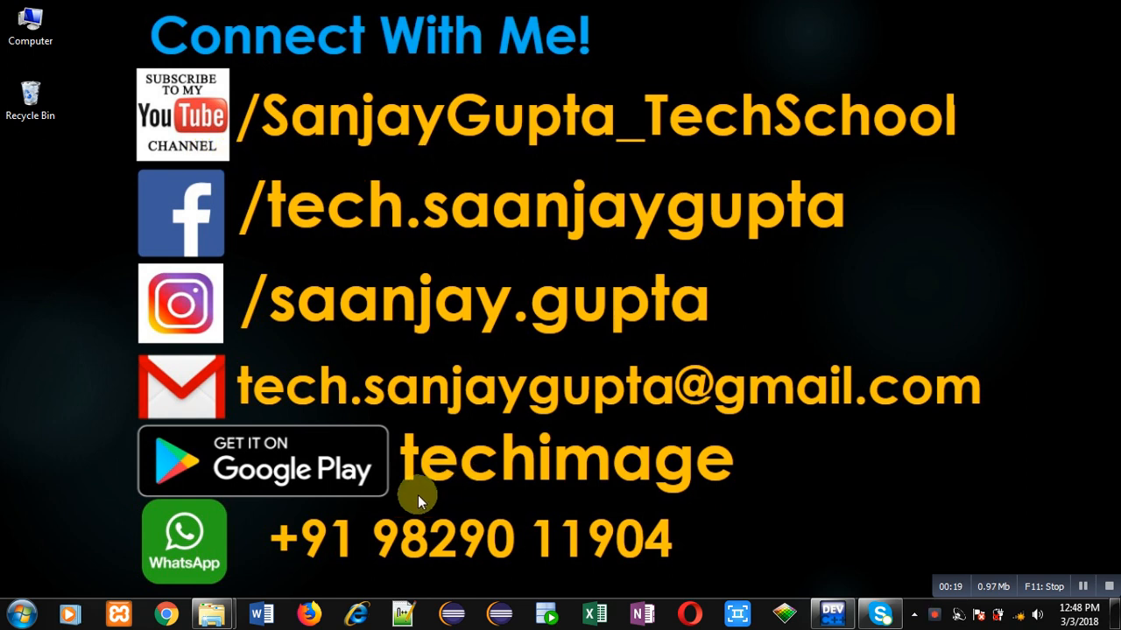
pyautogui.moveTo(454, 505)
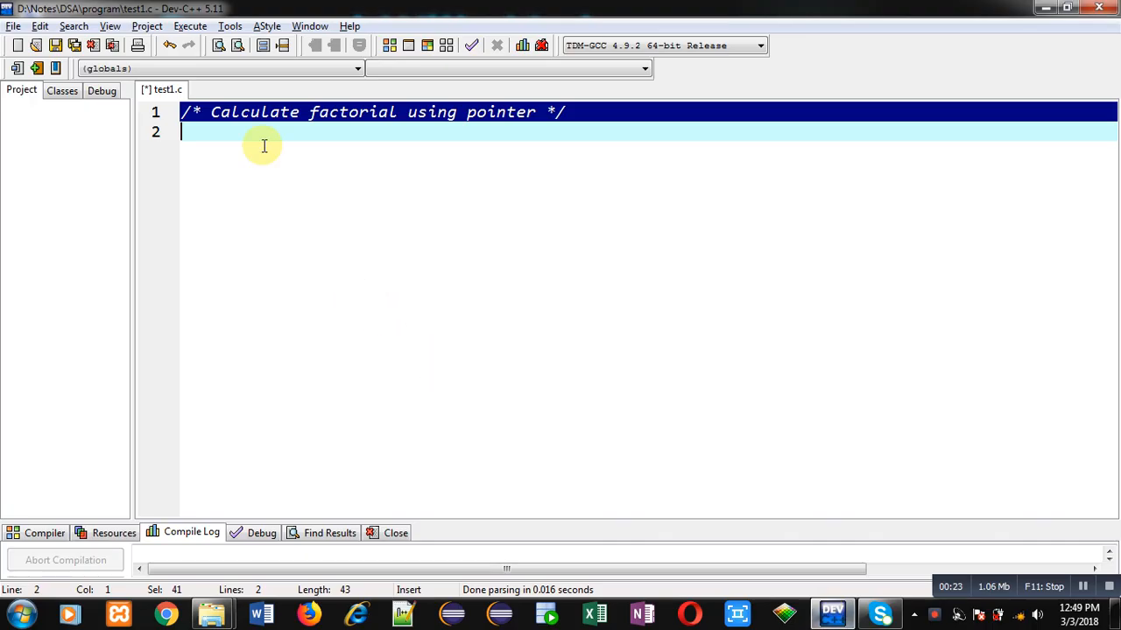
# Add the #include<stdio.h> header line at the top of test1.c.
pyautogui.write('#')
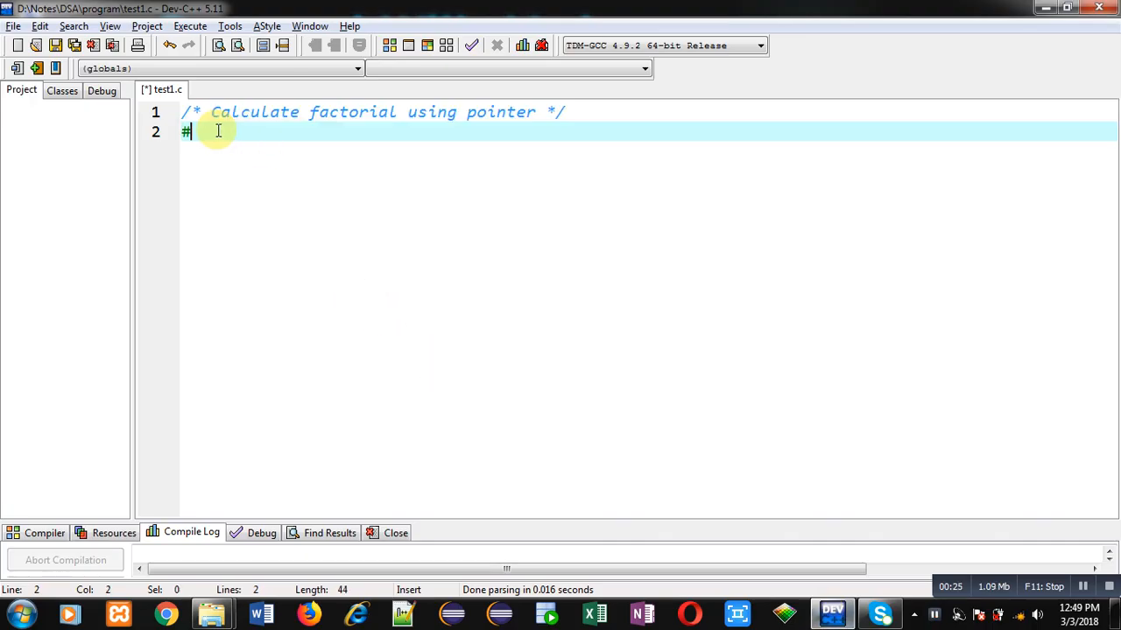
pyautogui.write('include<>')
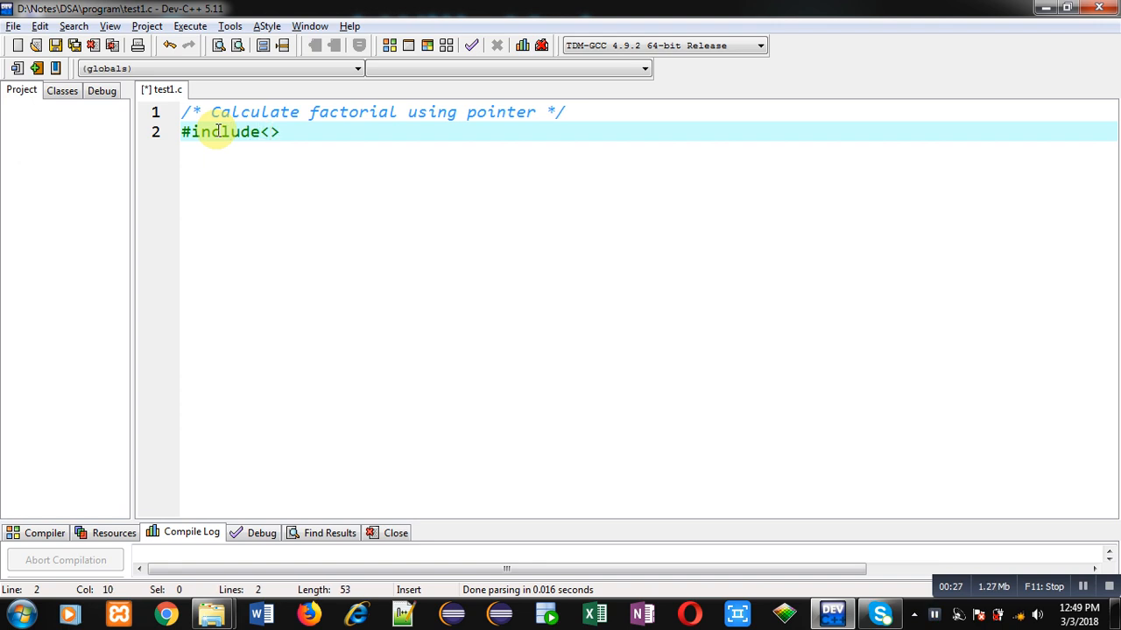
pyautogui.write('stdio')
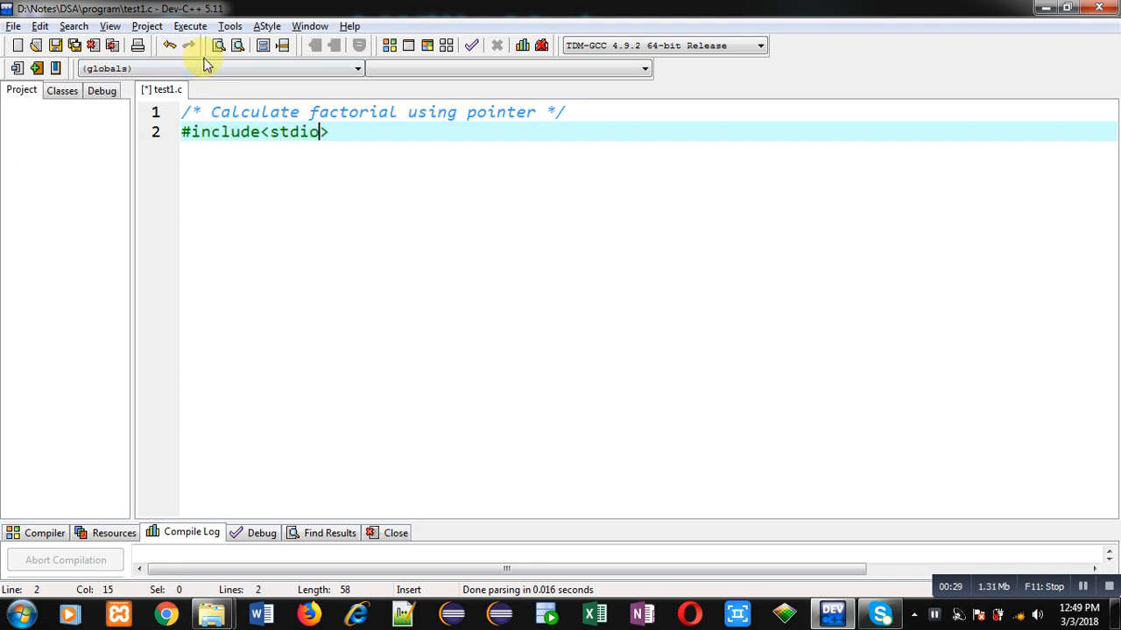
pyautogui.write('.h>')
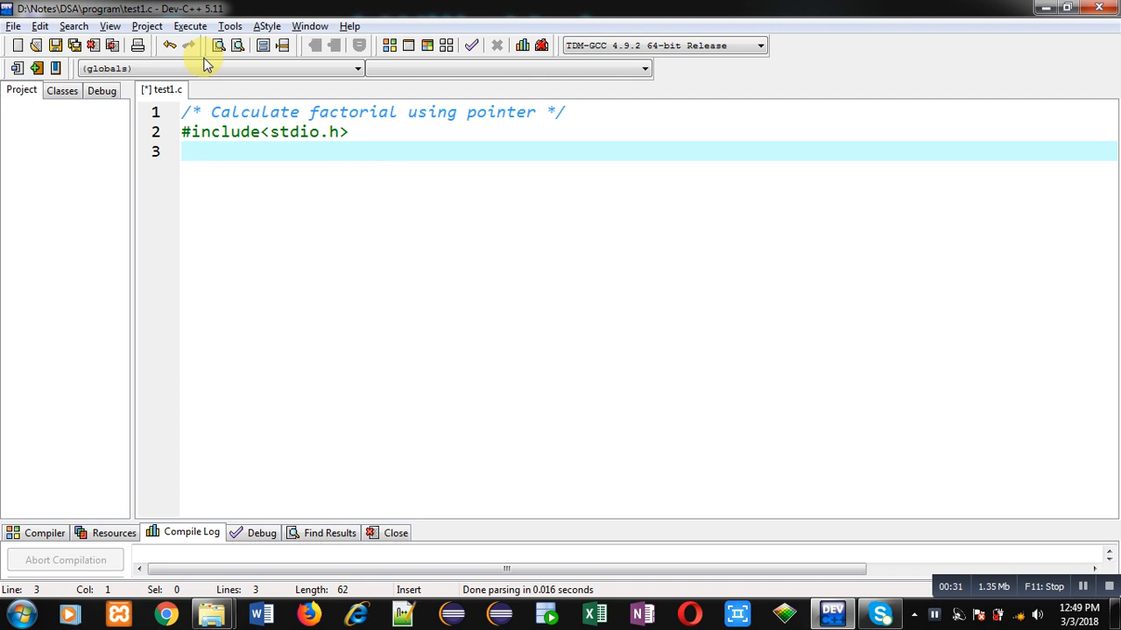
# Write int main() and declare int n, *p, f=1, i; inside it.
pyautogui.write('int')
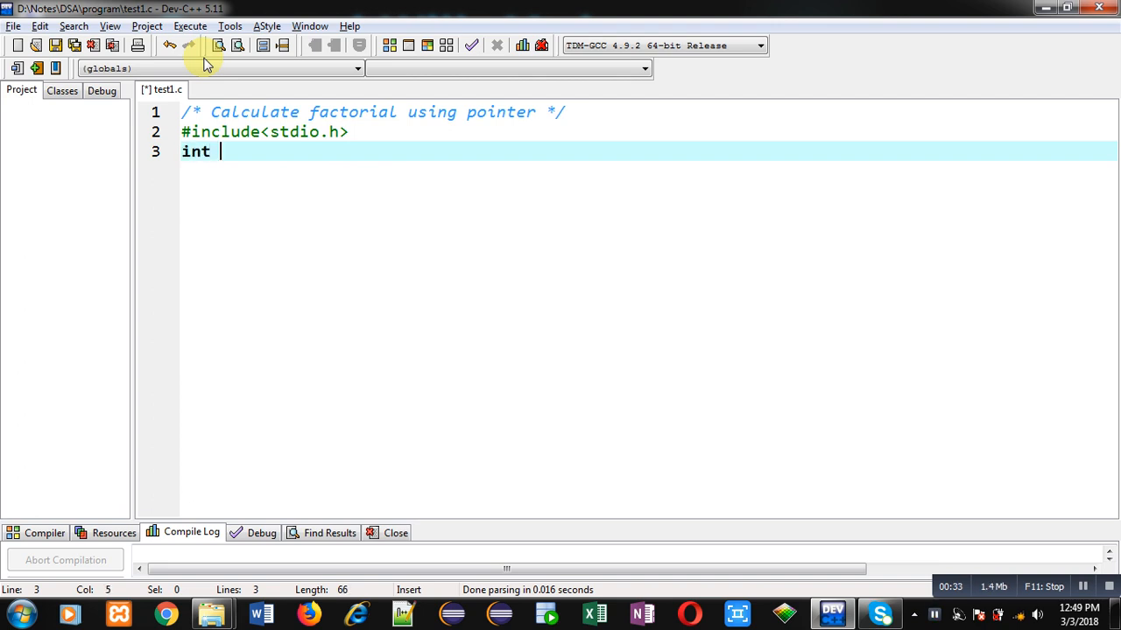
pyautogui.write('main')
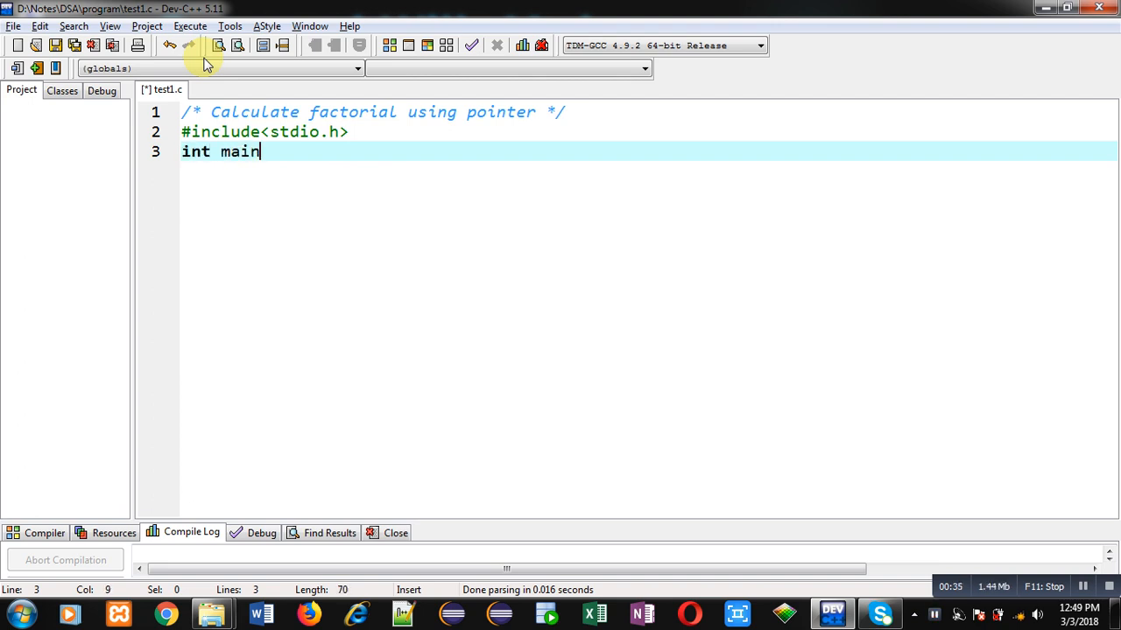
pyautogui.write('()')
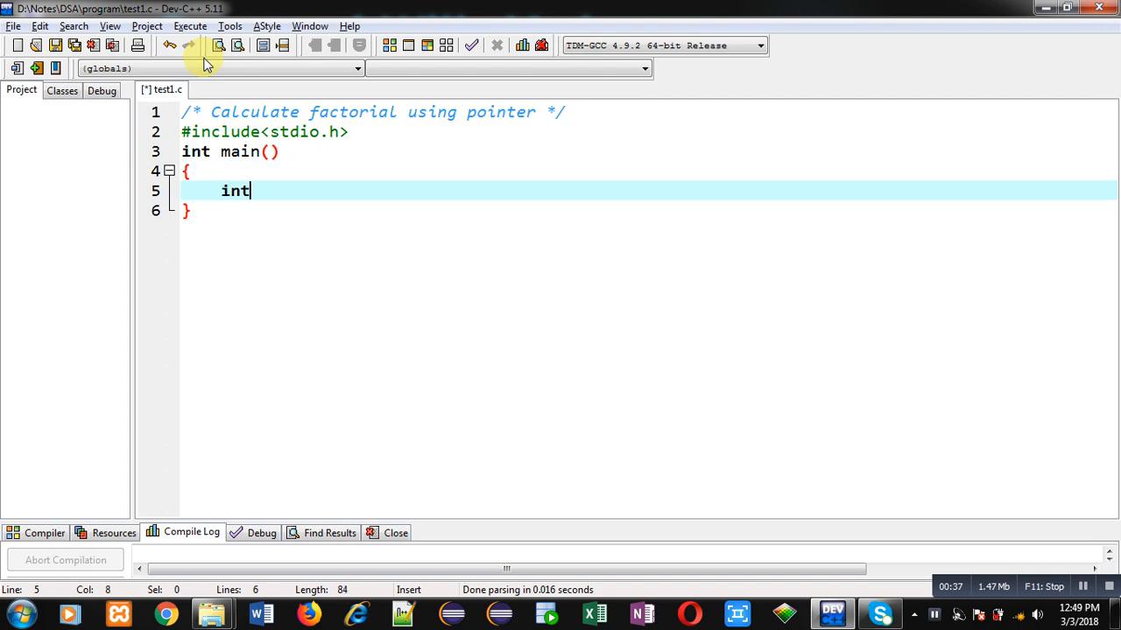
pyautogui.write('n')
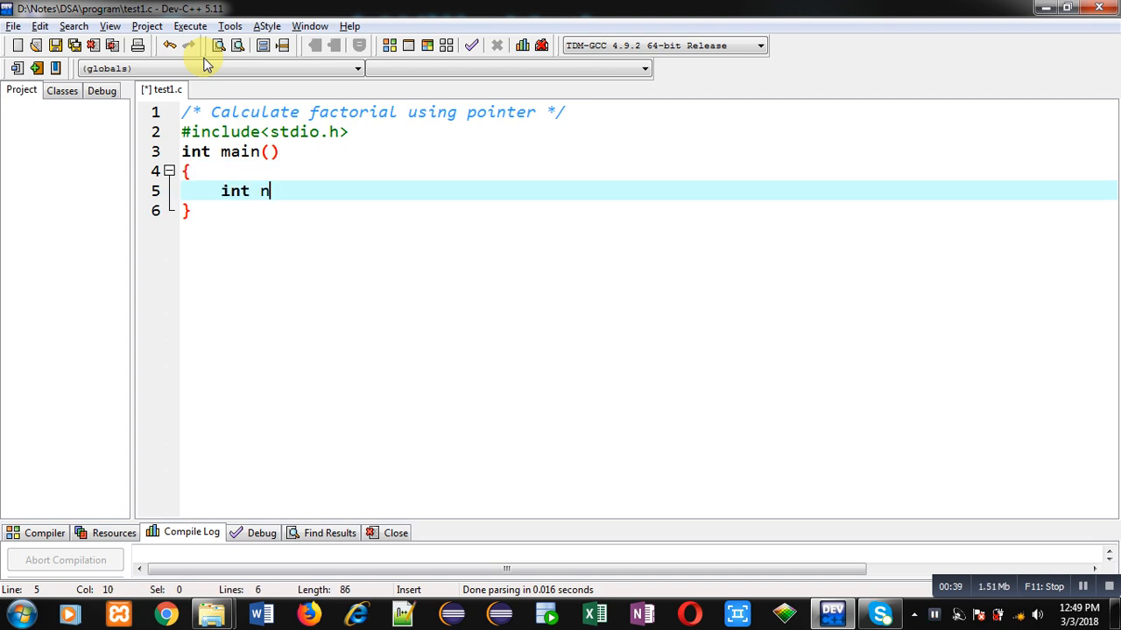
pyautogui.write(',')
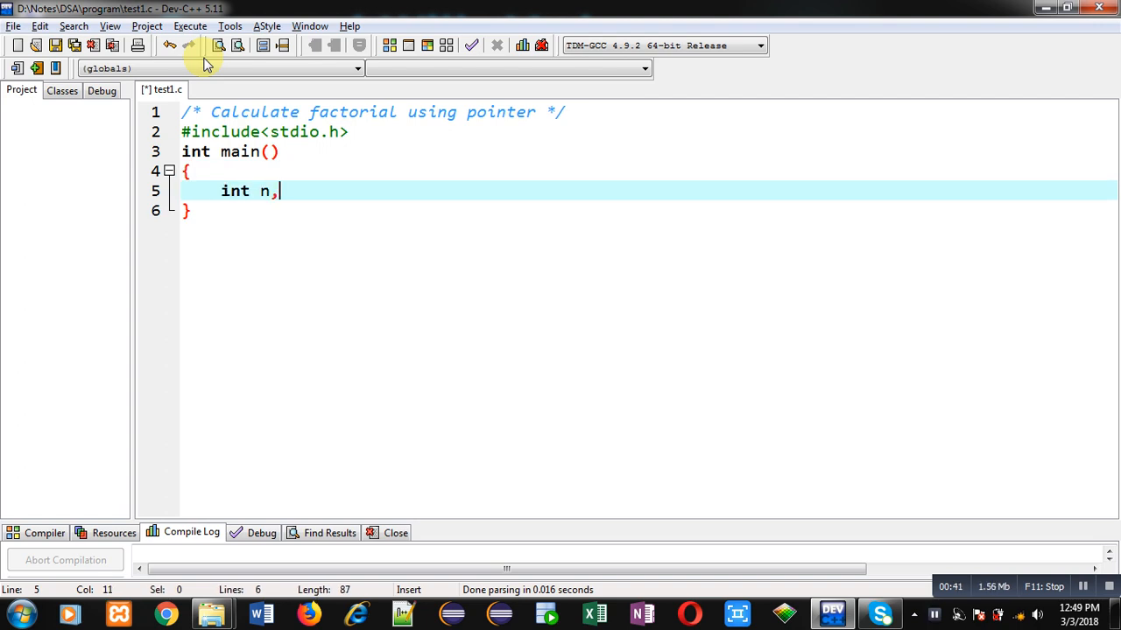
pyautogui.write('*p')
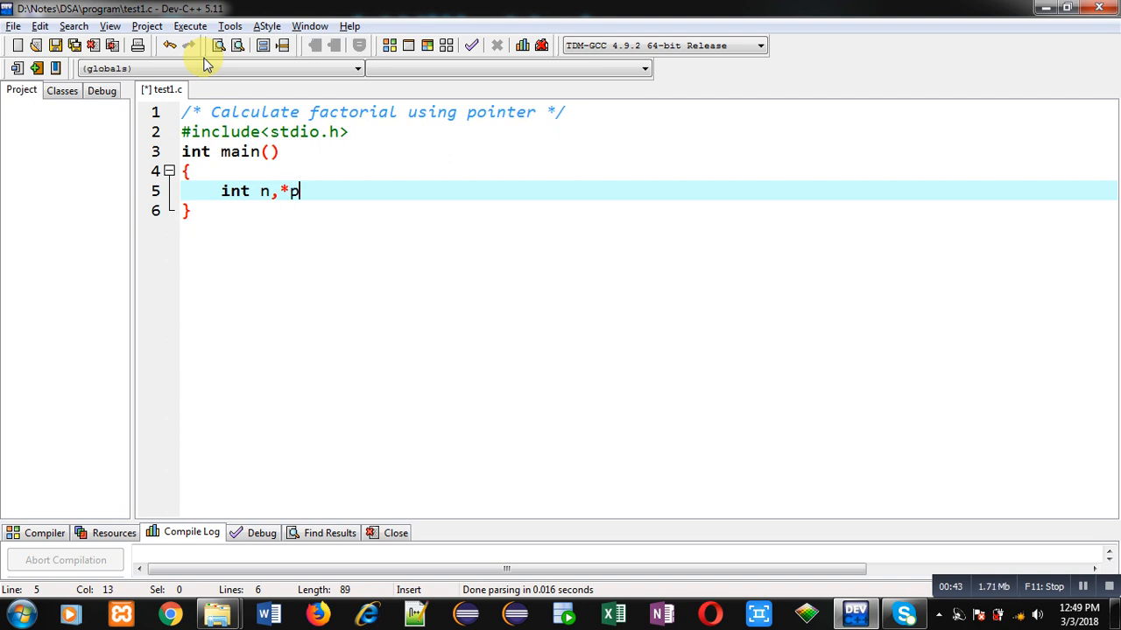
pyautogui.write(',f')
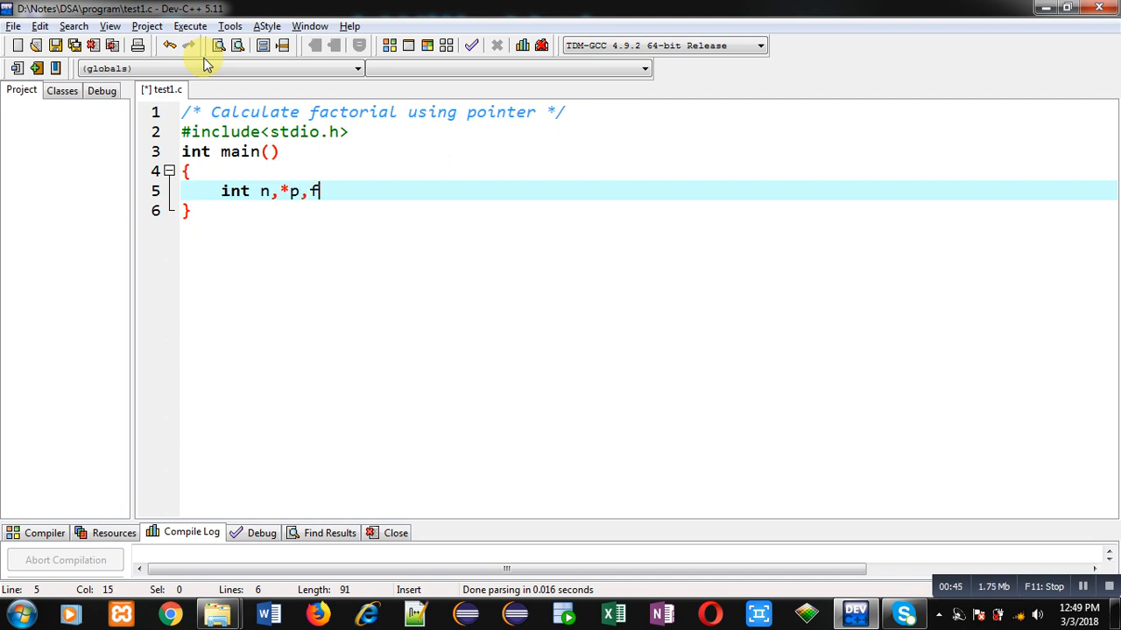
pyautogui.write('=1')
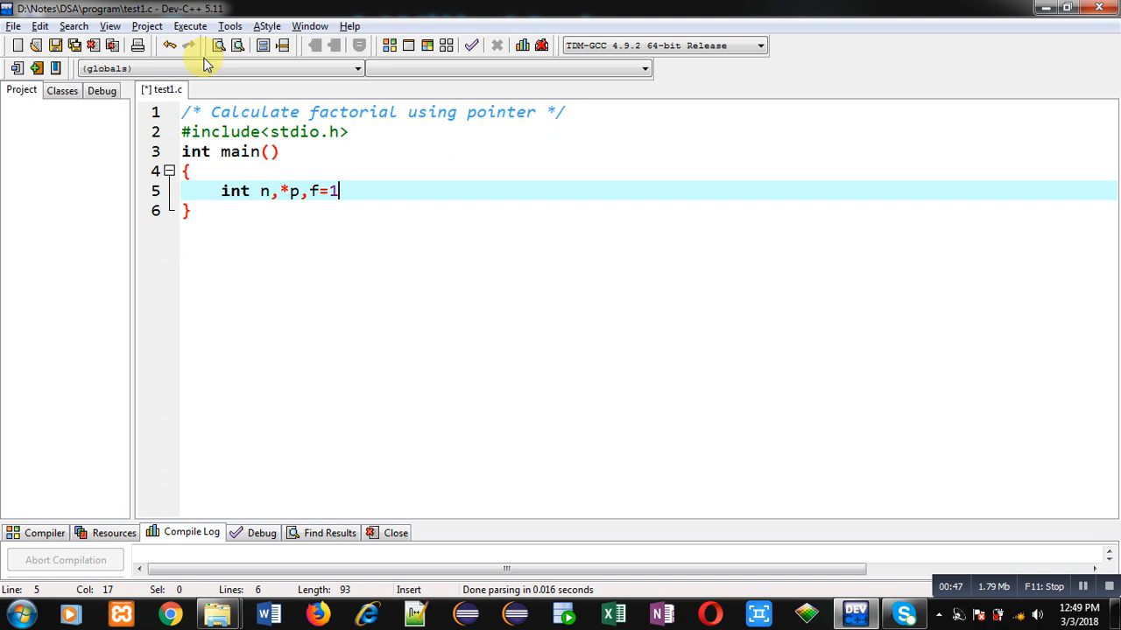
pyautogui.write(',i;')
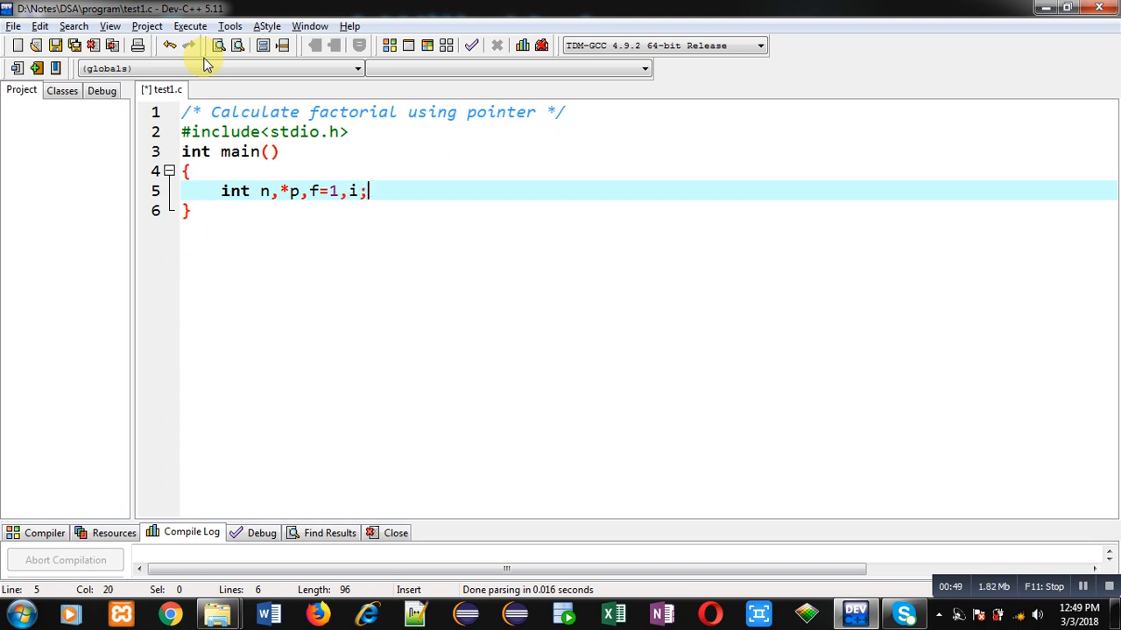
# Prompt 'Enter a number' with printf and read it into n with scanf("%d").
pyautogui.write('printf("\\n')
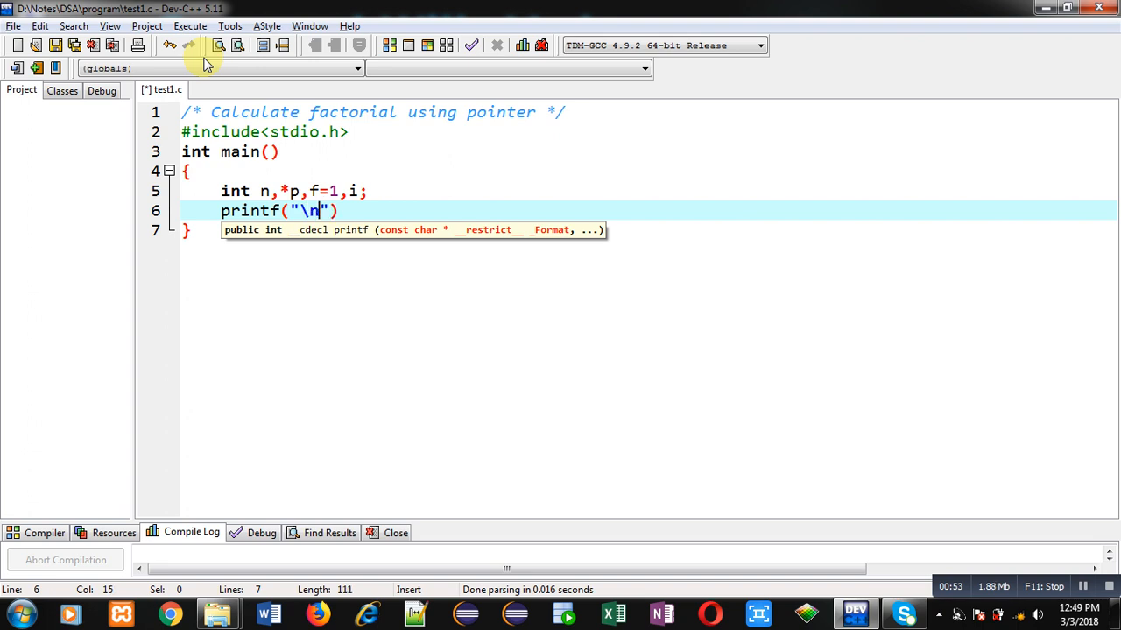
pyautogui.write('Enter')
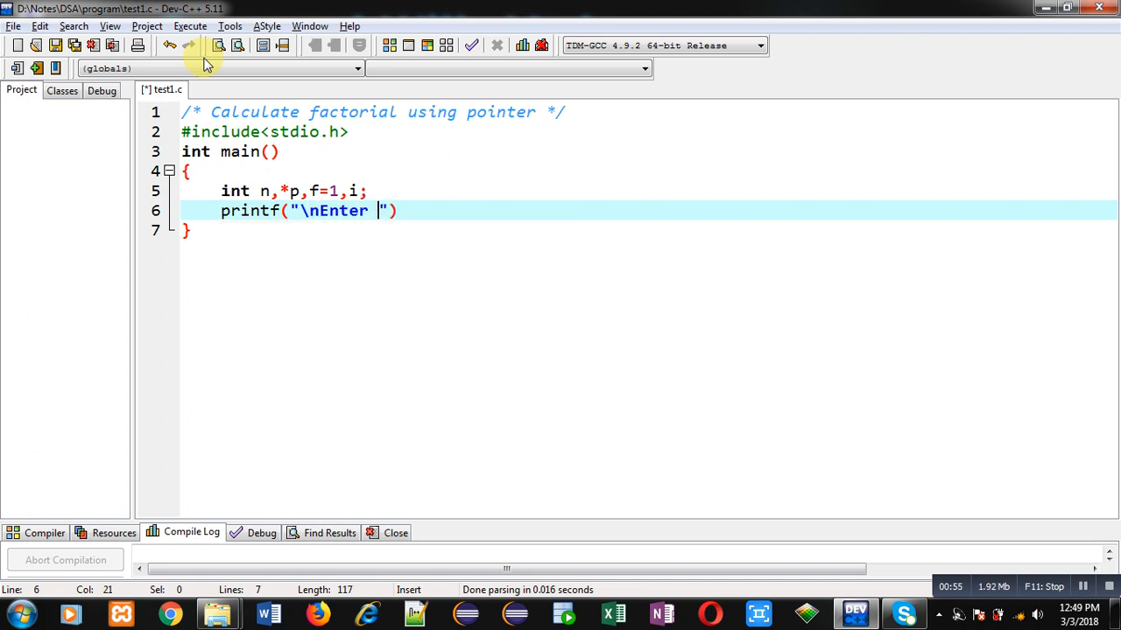
pyautogui.write('a number')
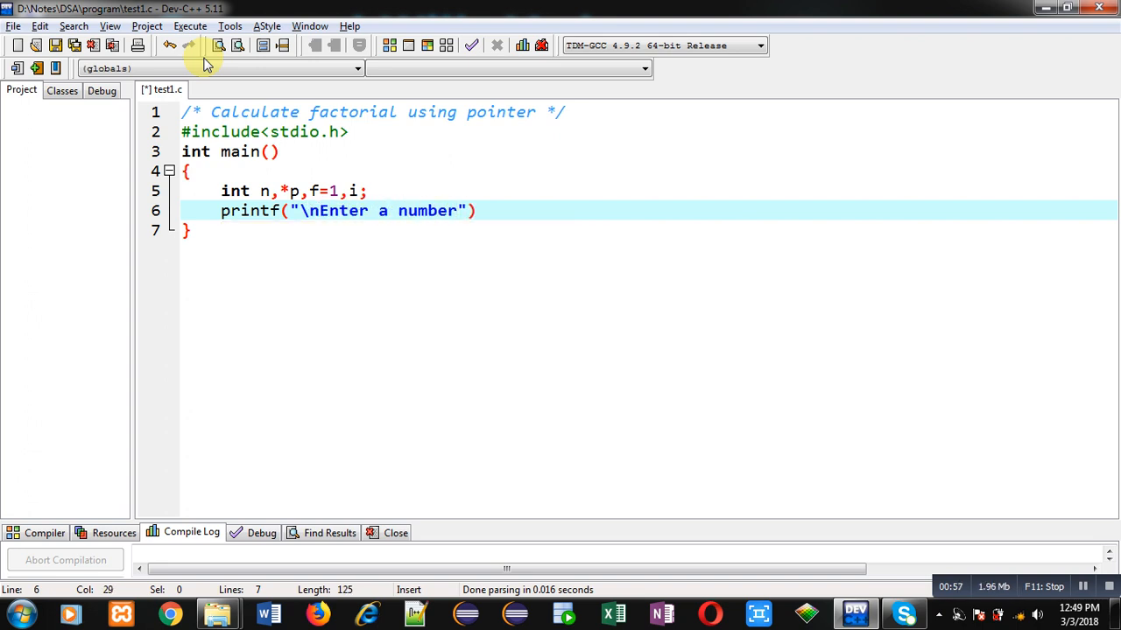
pyautogui.write(';')
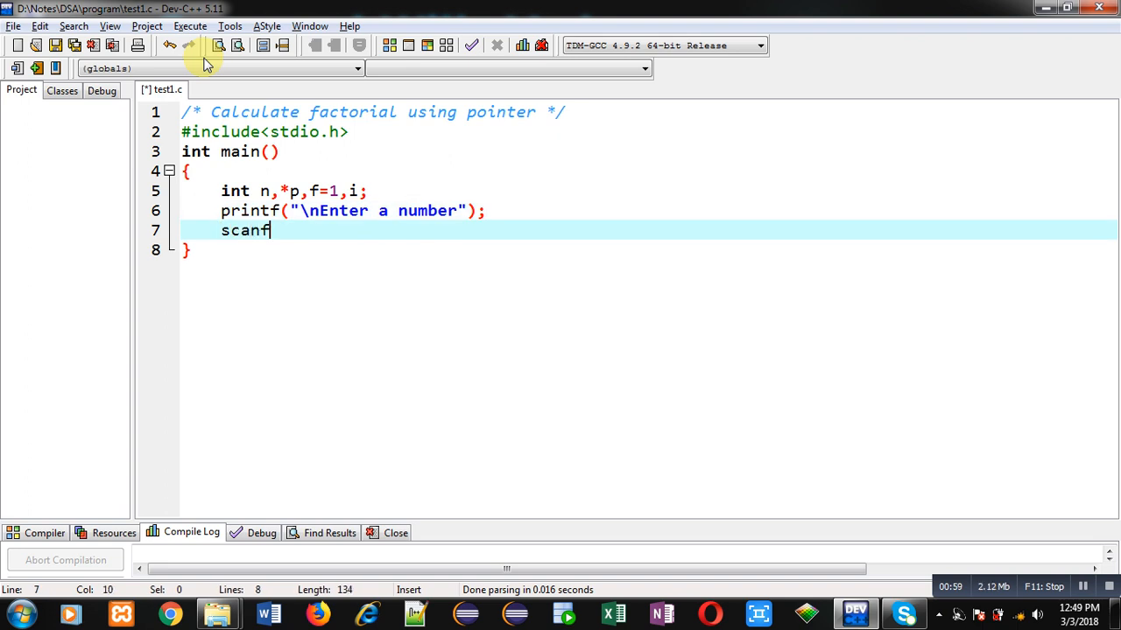
pyautogui.write('("%d",&n')
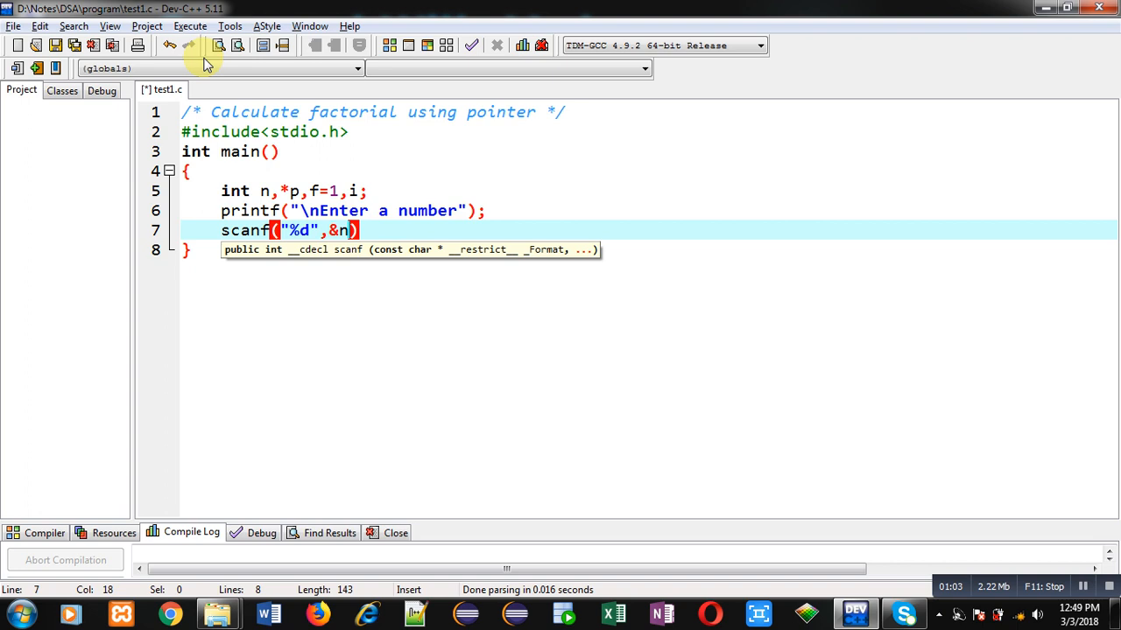
pyautogui.write(');')
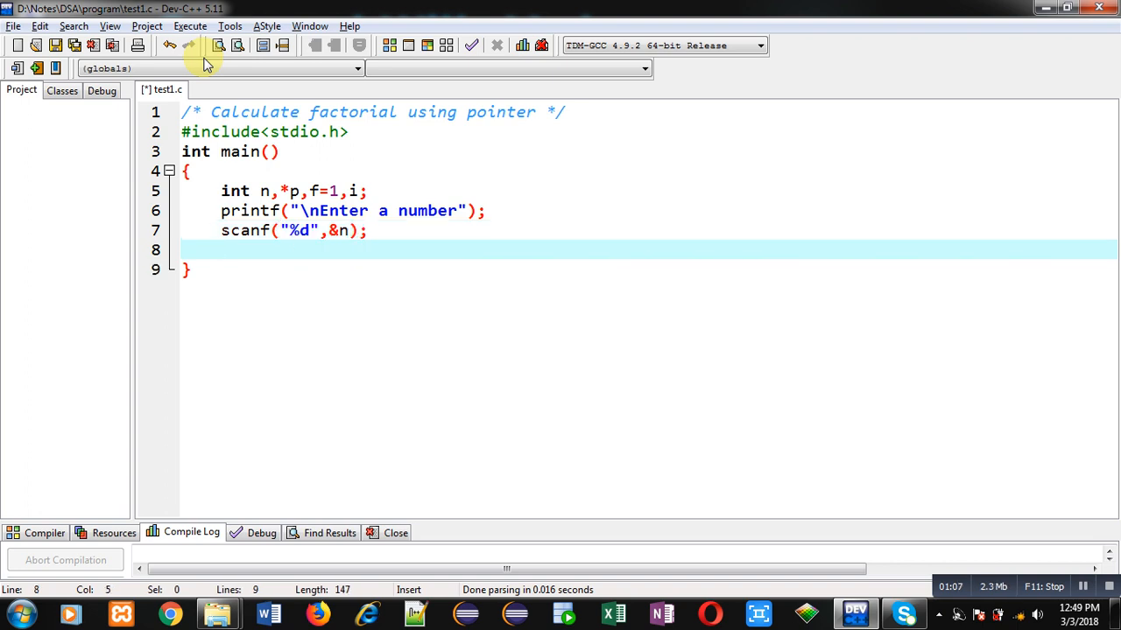
pyautogui.moveTo(335, 191)
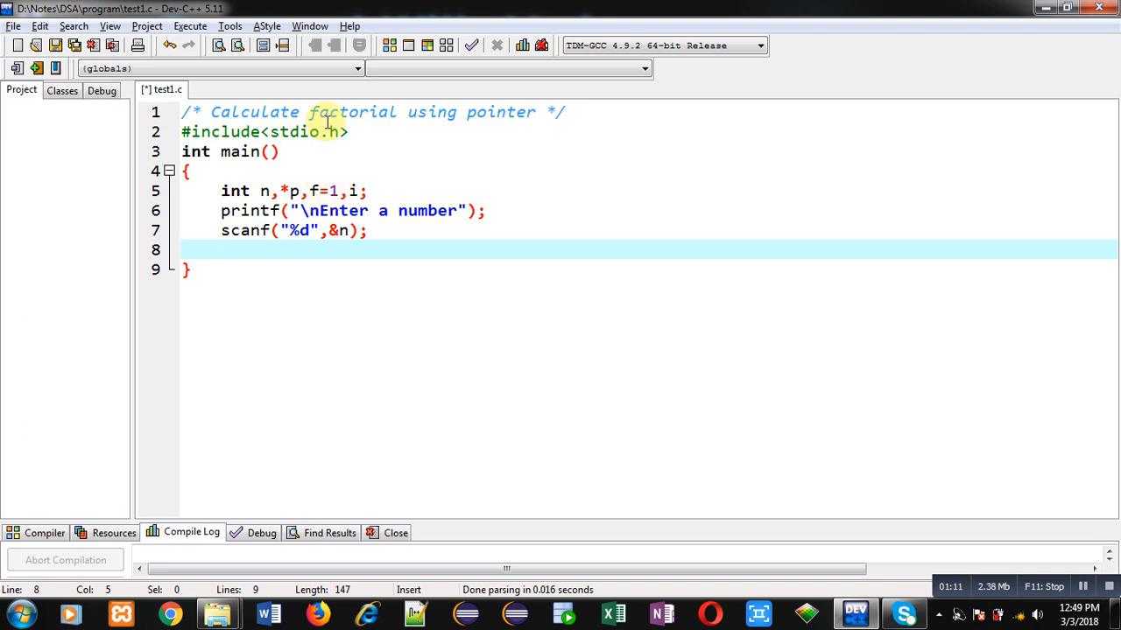
# Assign p the address of f with p=&f; below the scanf line.
pyautogui.write('p')
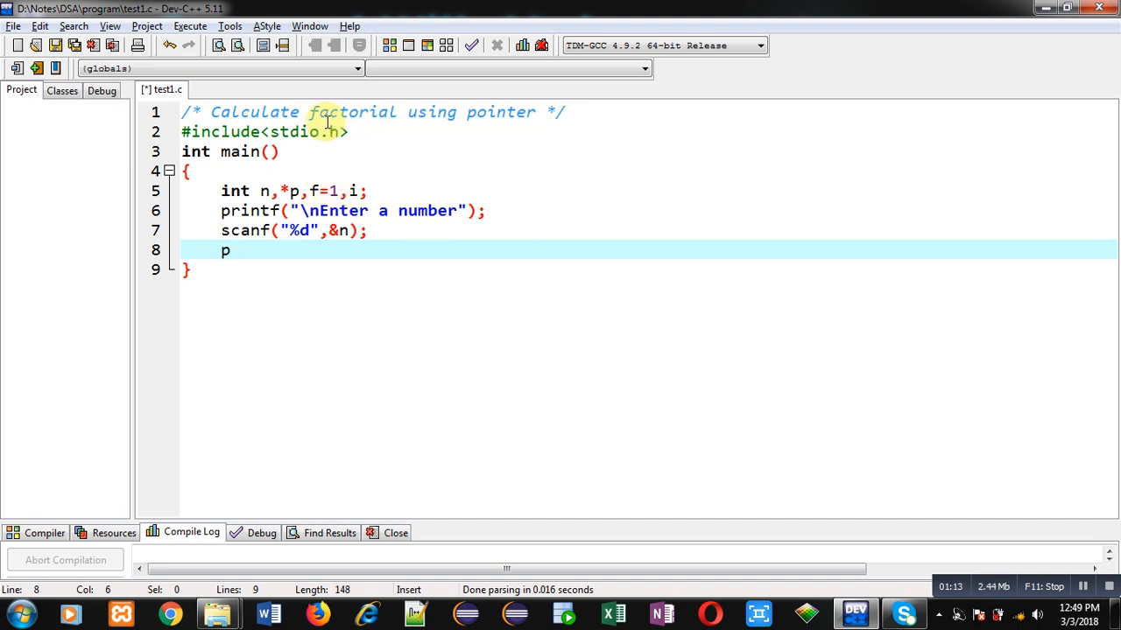
pyautogui.write('=&f;')
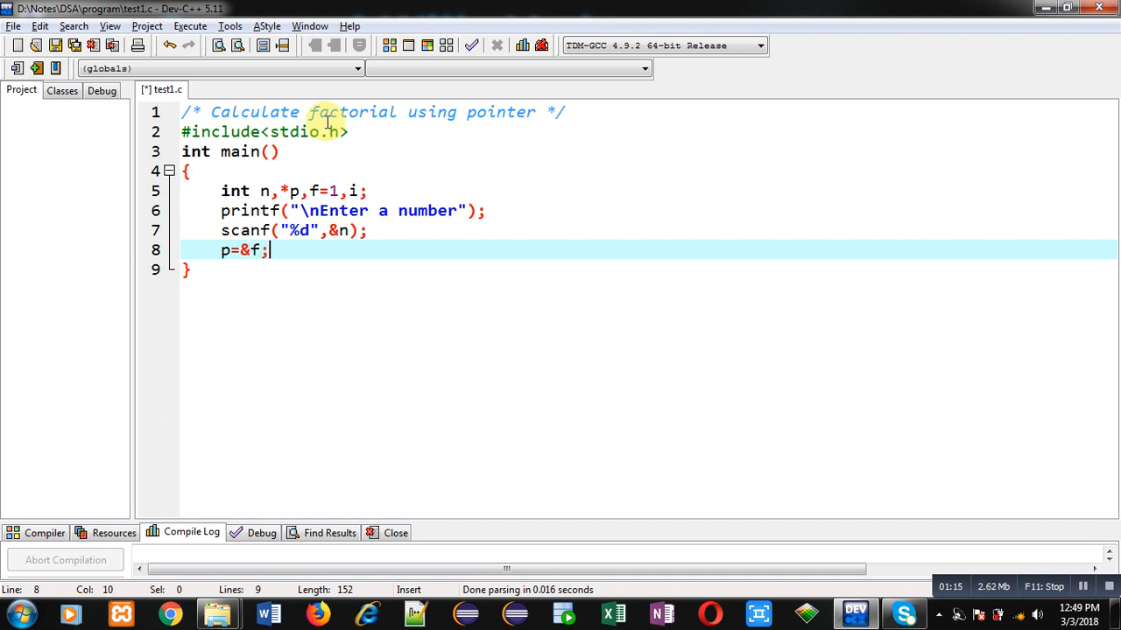
pyautogui.press('Return')
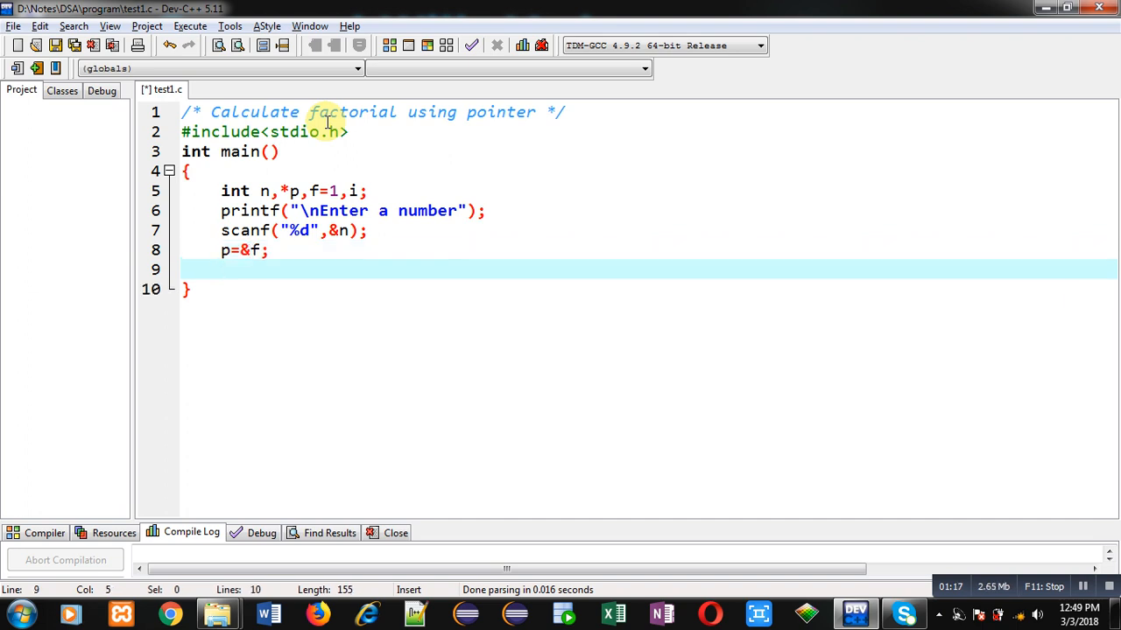
# Write the loop header for(i=1;i<=n;i++) below the pointer assignment.
pyautogui.click(221, 270)
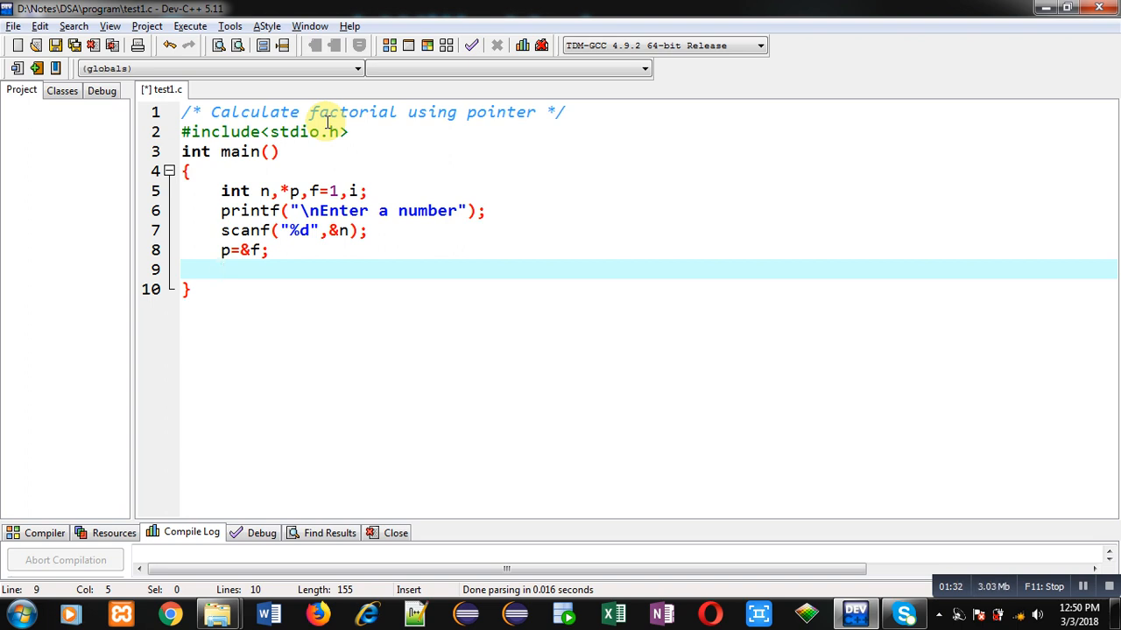
pyautogui.write('for(i)')
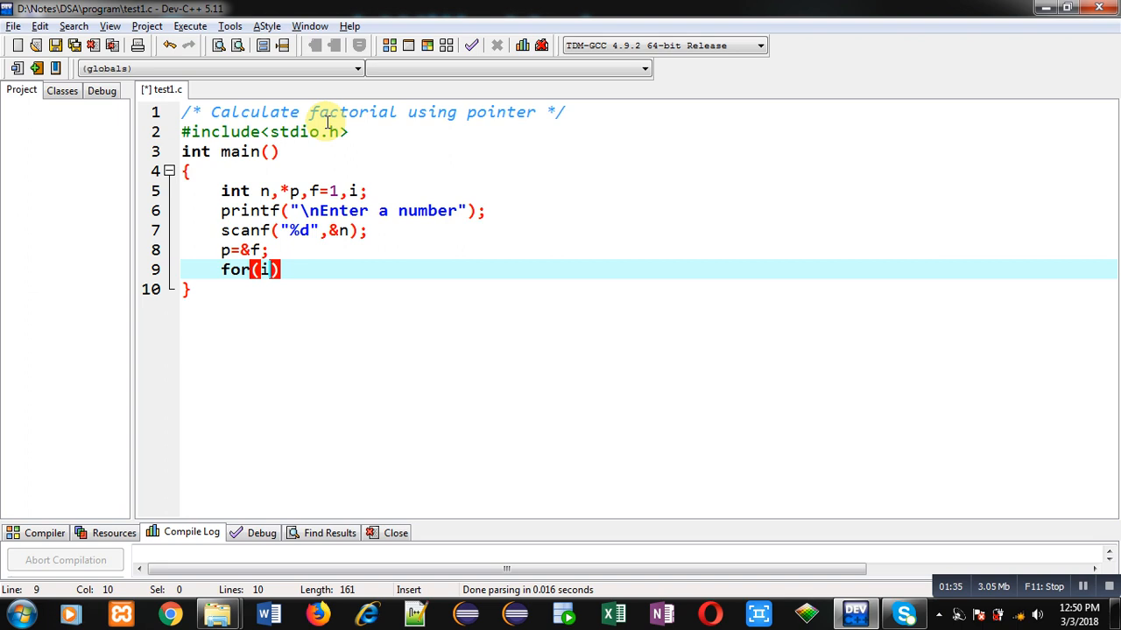
pyautogui.write('=1;i')
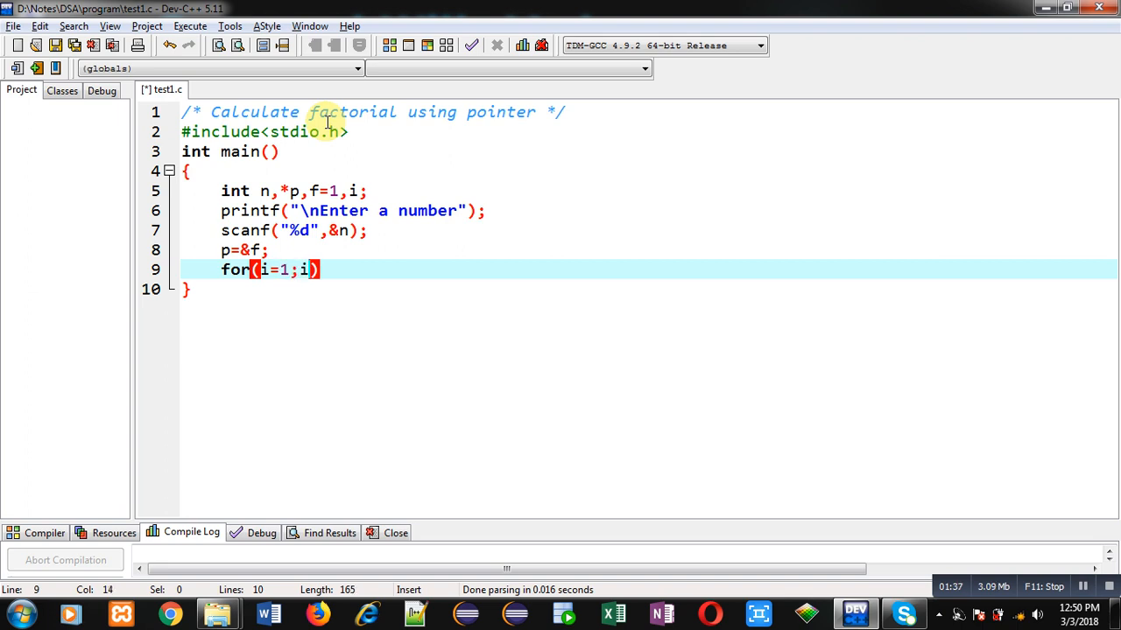
pyautogui.write('<=n;i++')
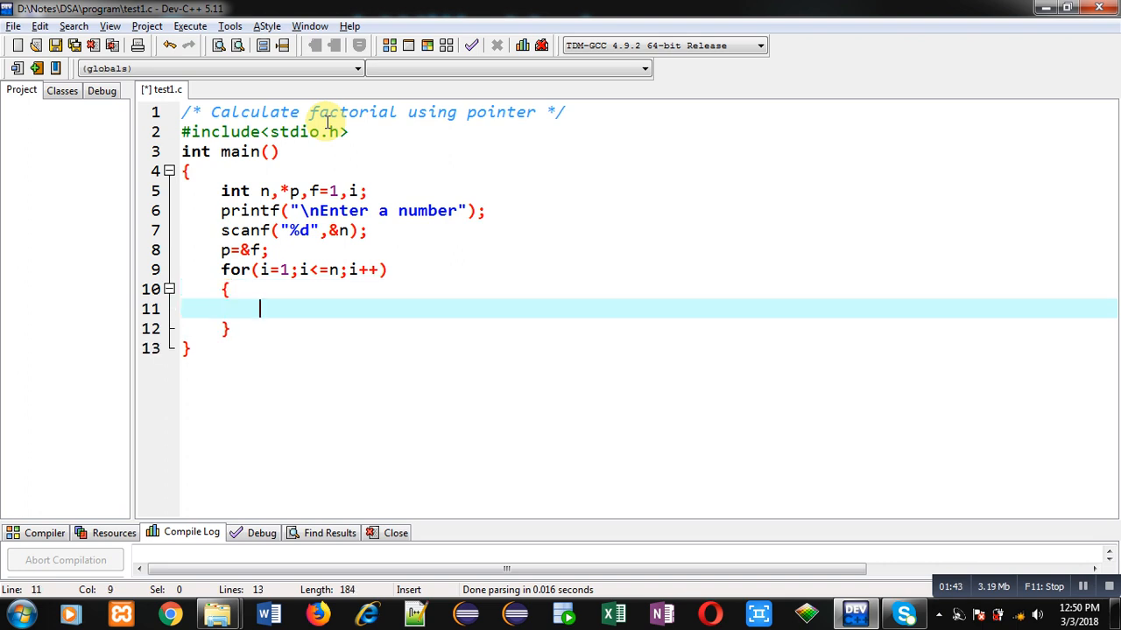
# Inside the loop, write *p = (*p) * i; removing a stray parenthesis.
pyautogui.write('*')
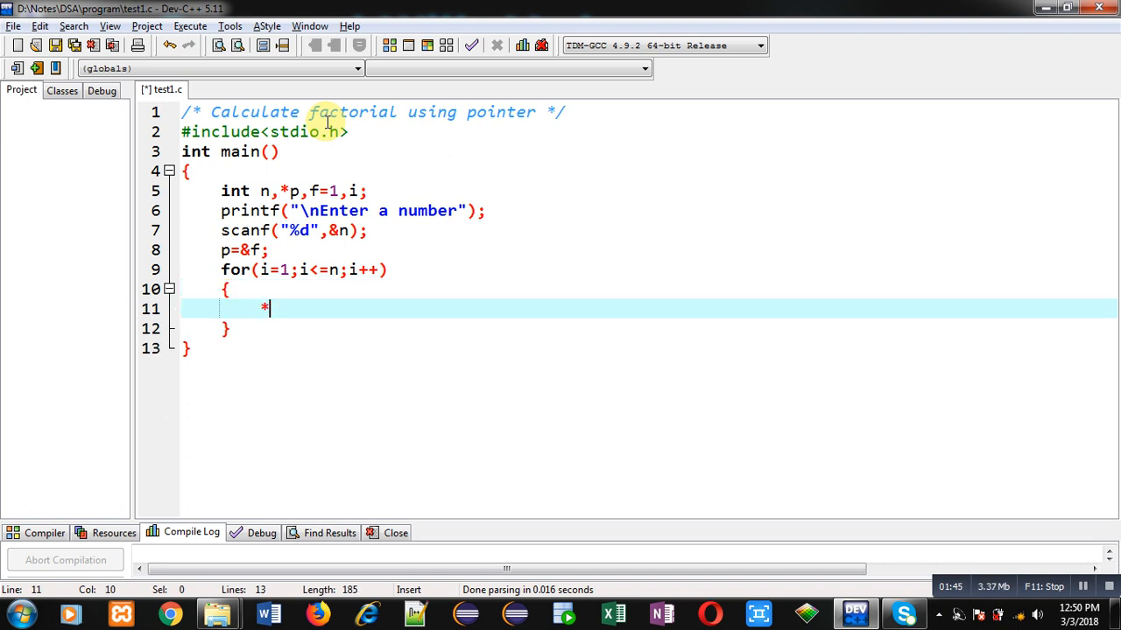
pyautogui.write('p =')
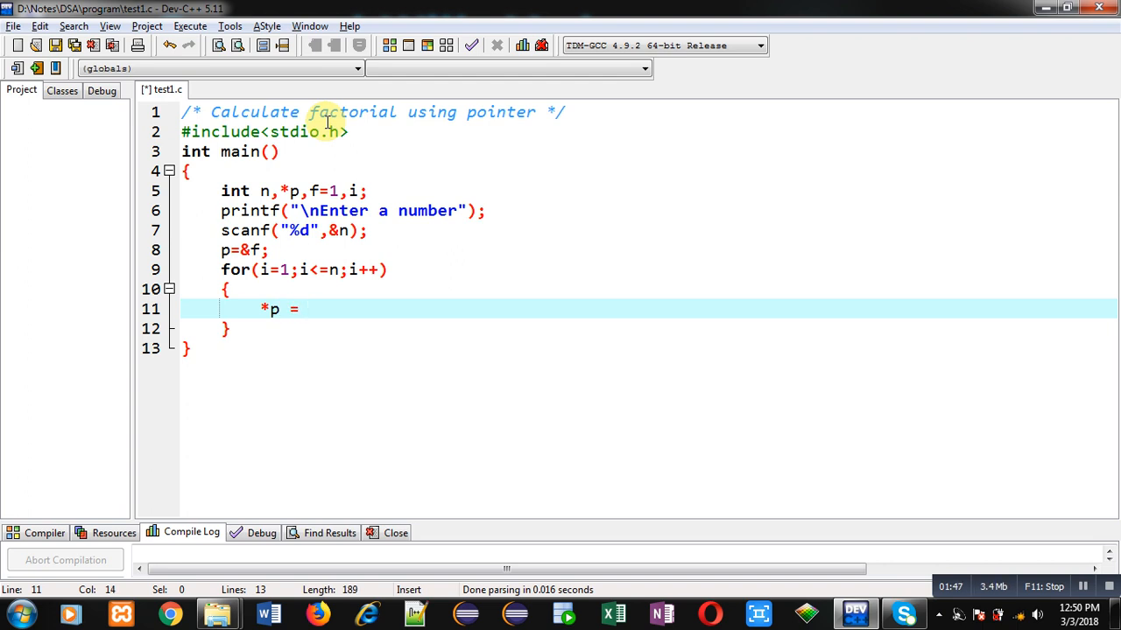
pyautogui.write('*p')
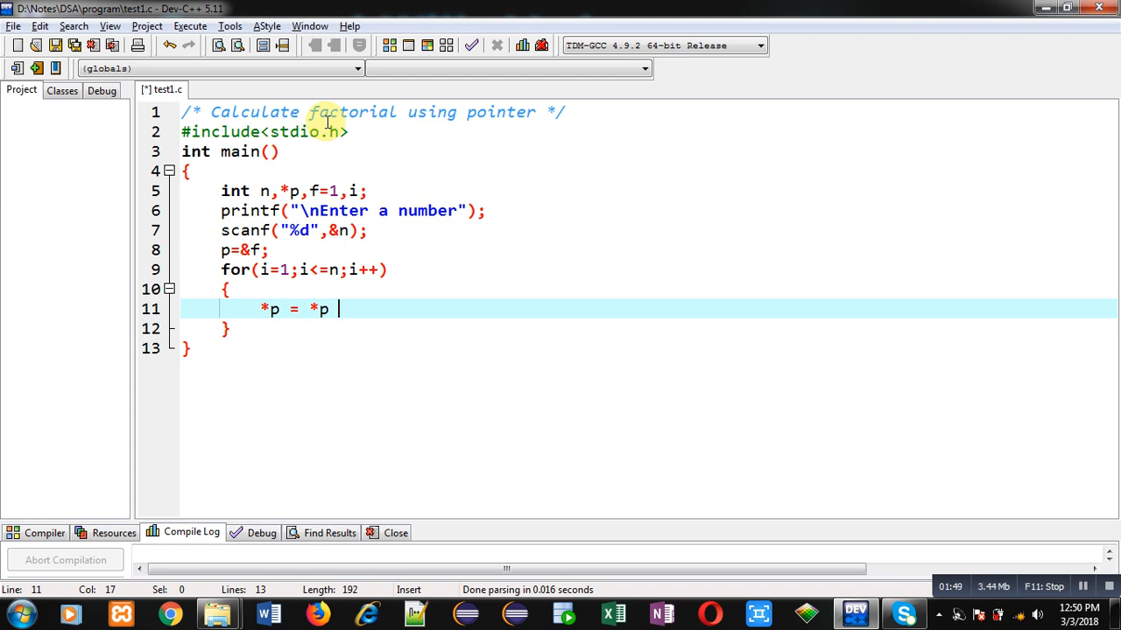
pyautogui.write('* i')
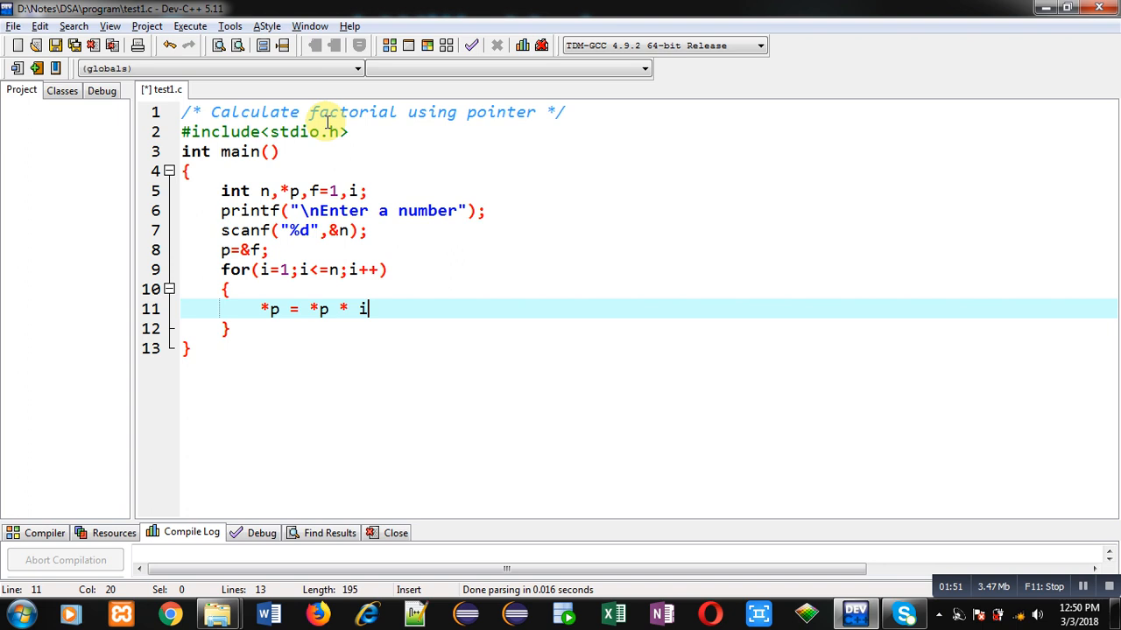
pyautogui.write('()')
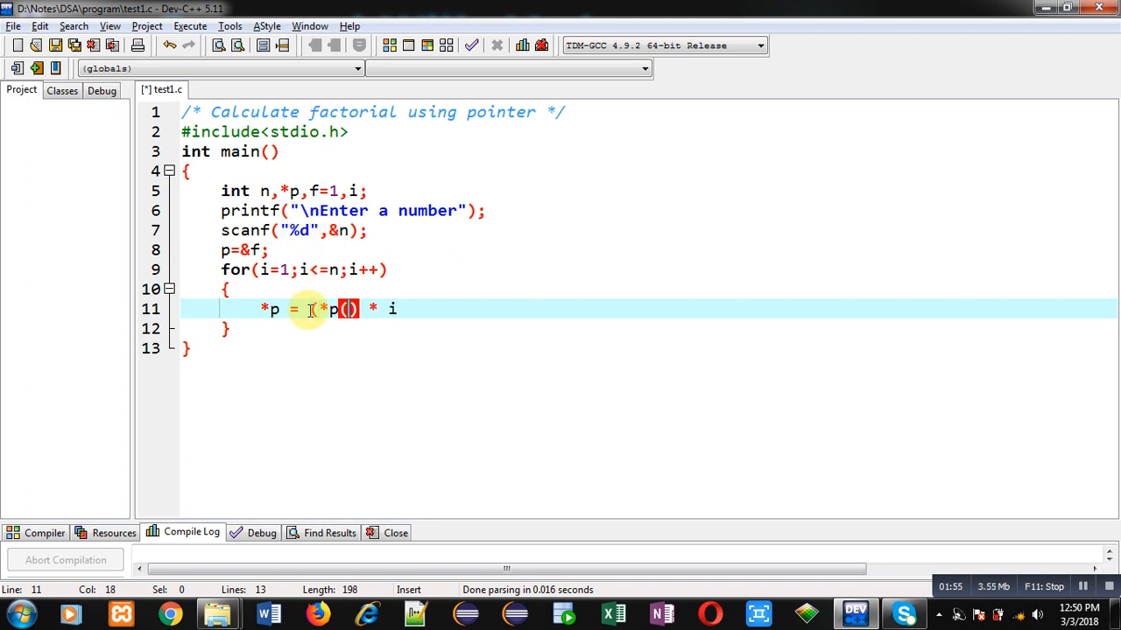
pyautogui.press('Backspace')
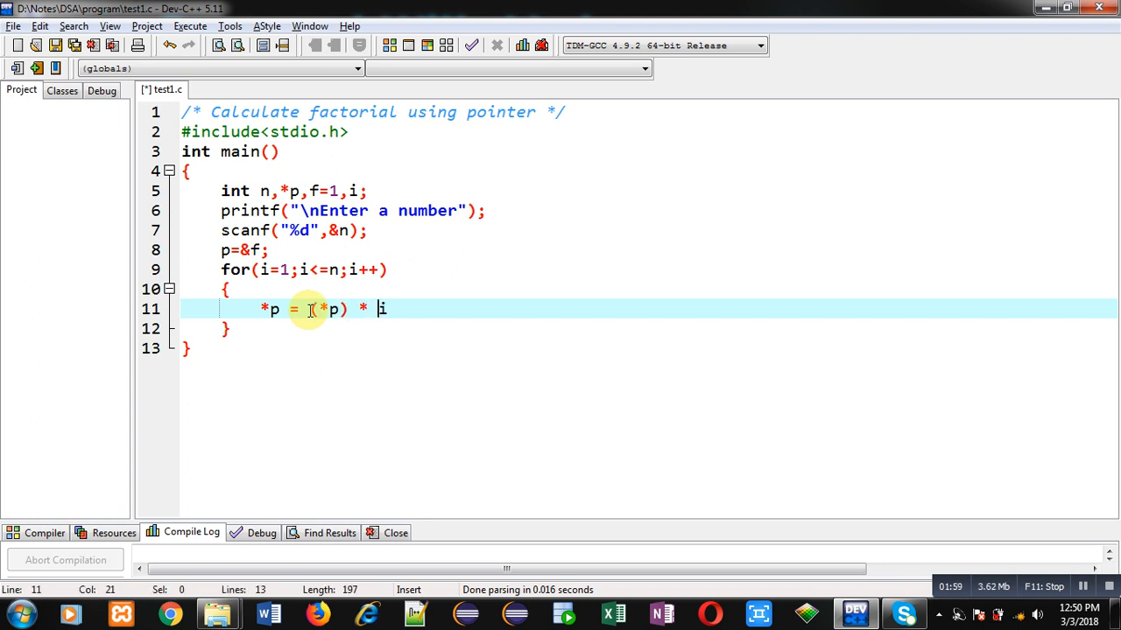
pyautogui.write(';')
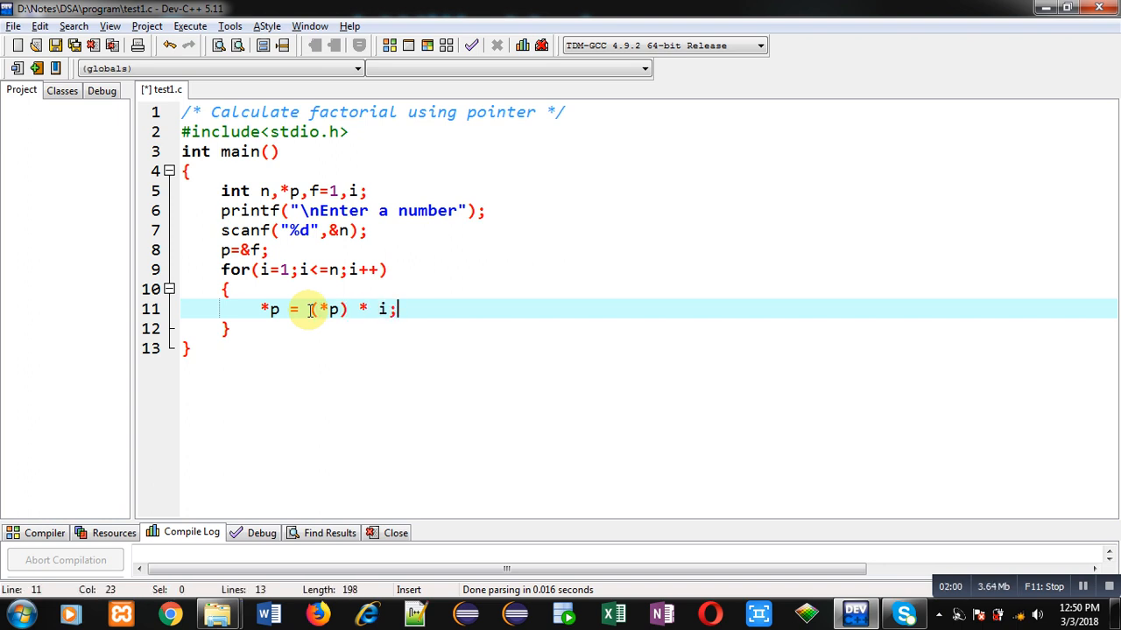
# Add the comment //f = f * i after the multiplication statement.
pyautogui.write('//')
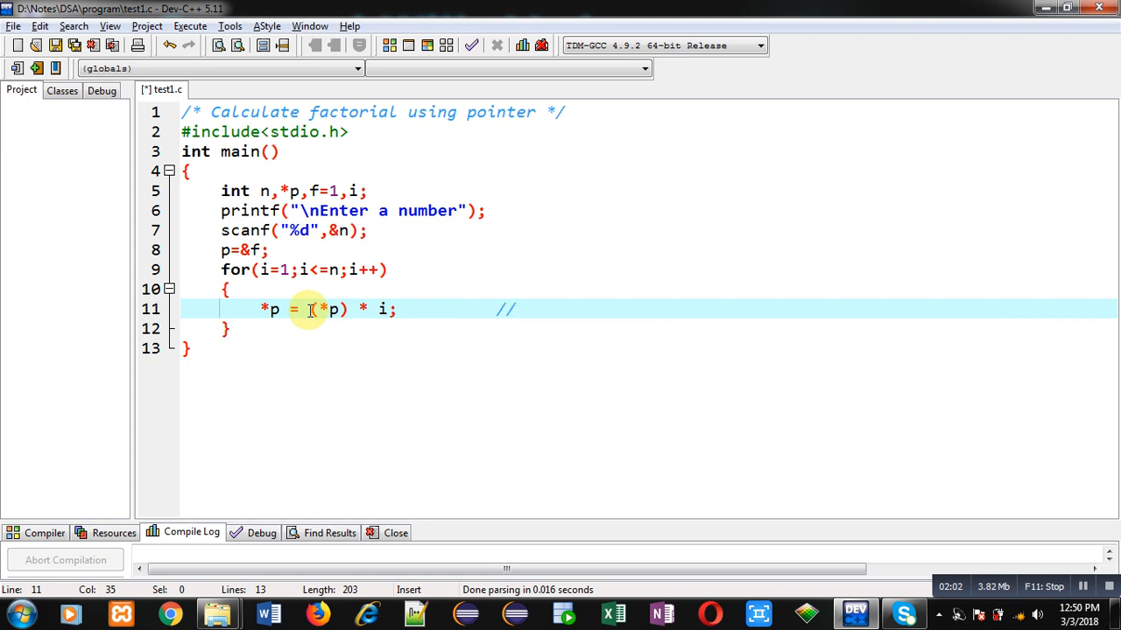
pyautogui.write('f')
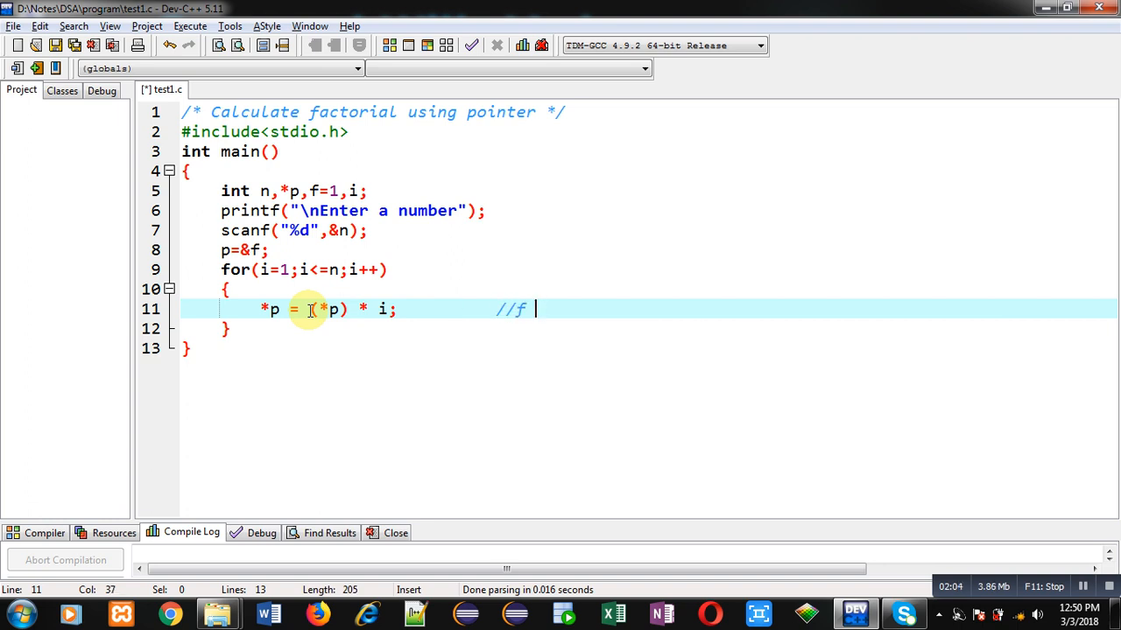
pyautogui.write('= f')
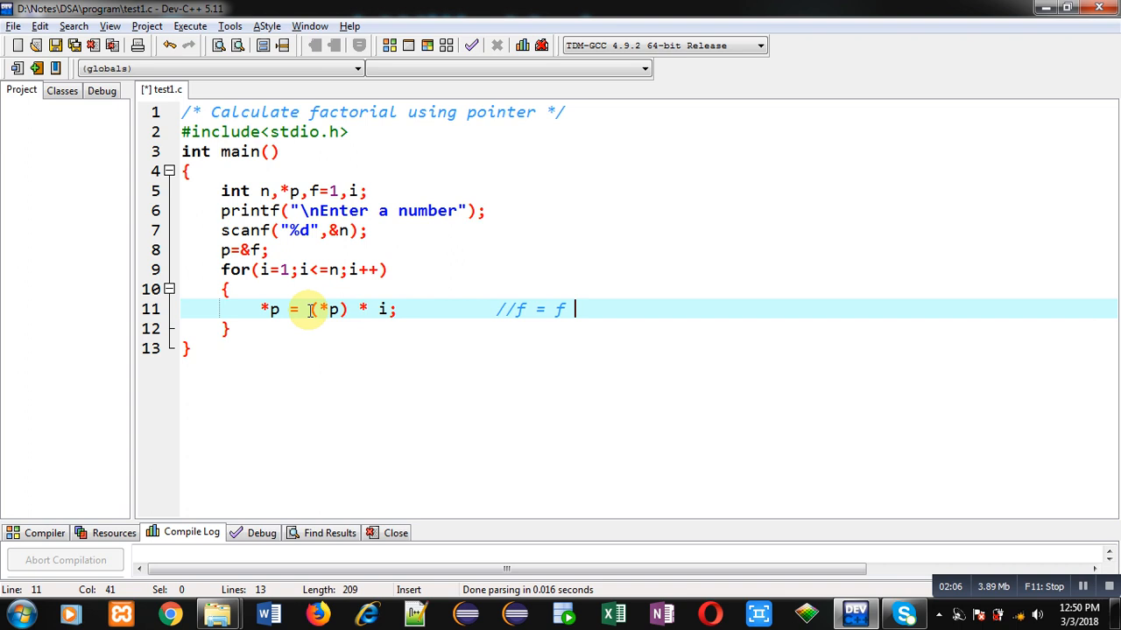
pyautogui.write('* i')
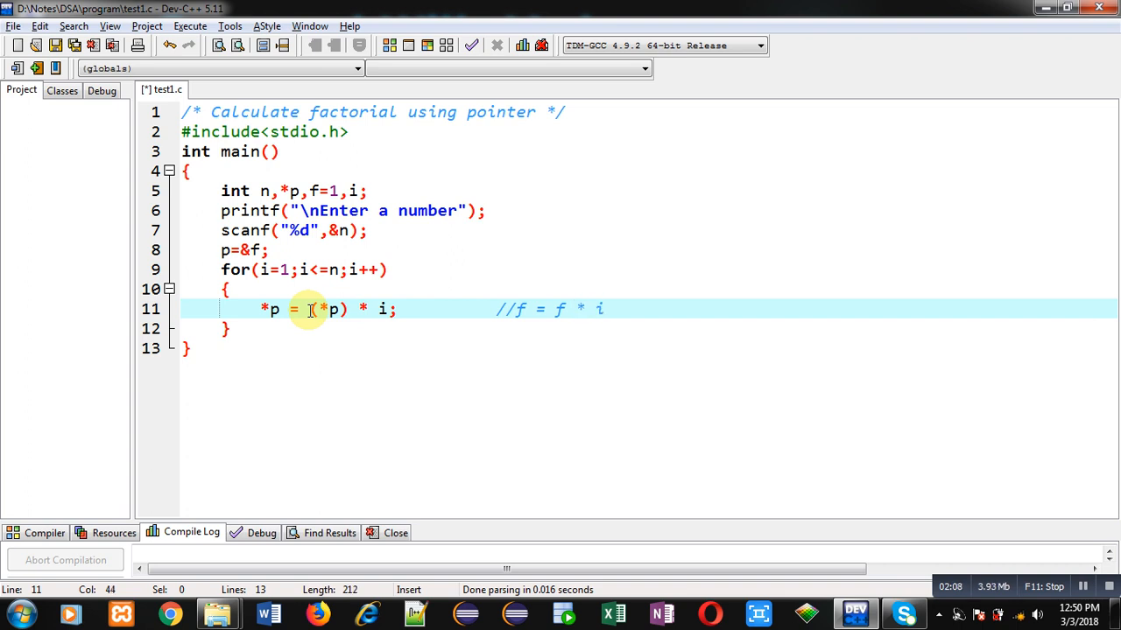
pyautogui.moveTo(449, 271)
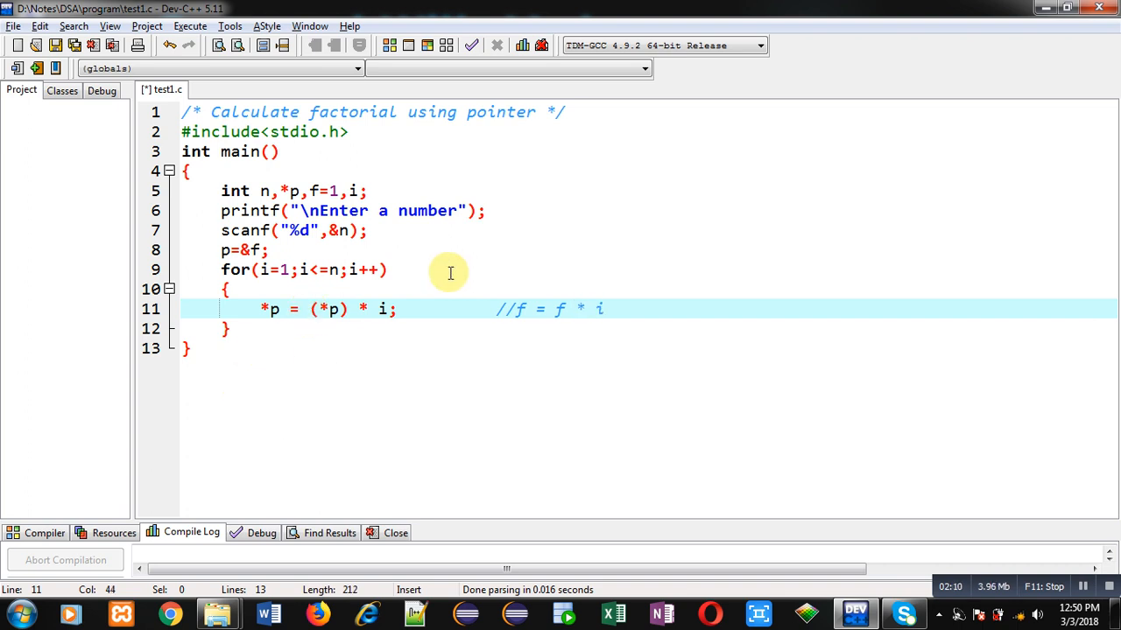
pyautogui.moveTo(613, 309)
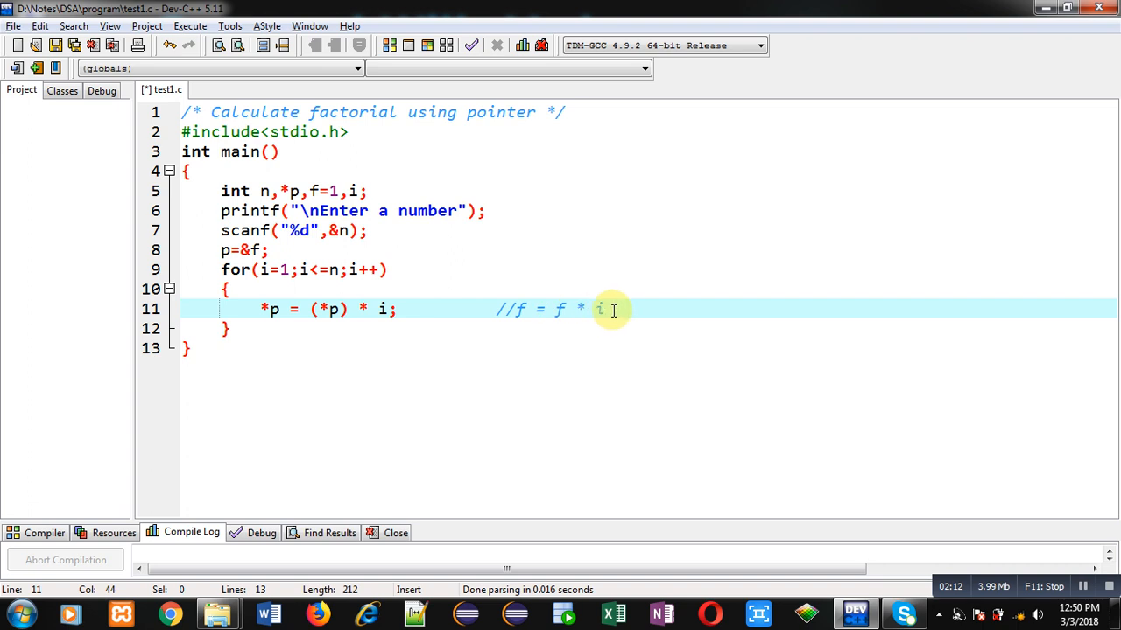
pyautogui.moveTo(289, 309)
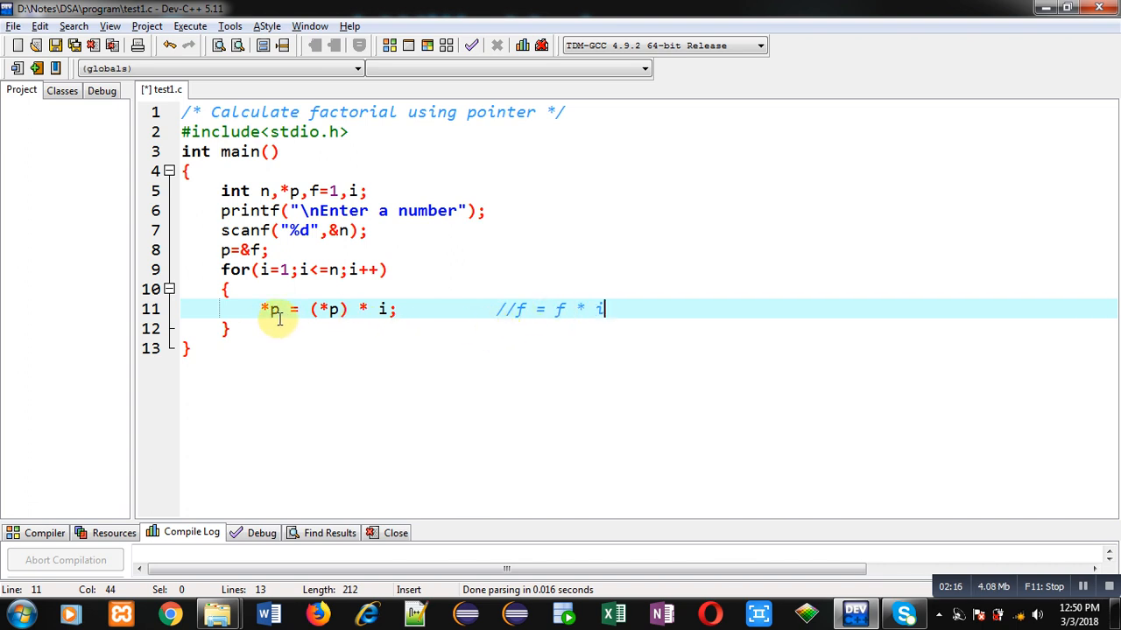
pyautogui.moveTo(358, 310)
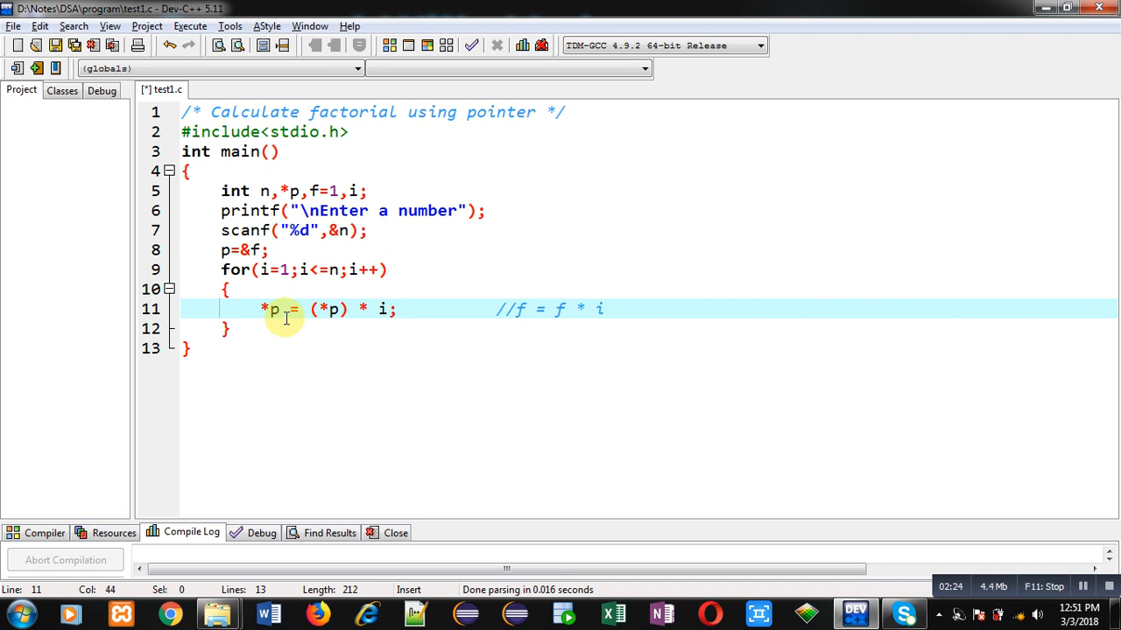
pyautogui.moveTo(278, 313)
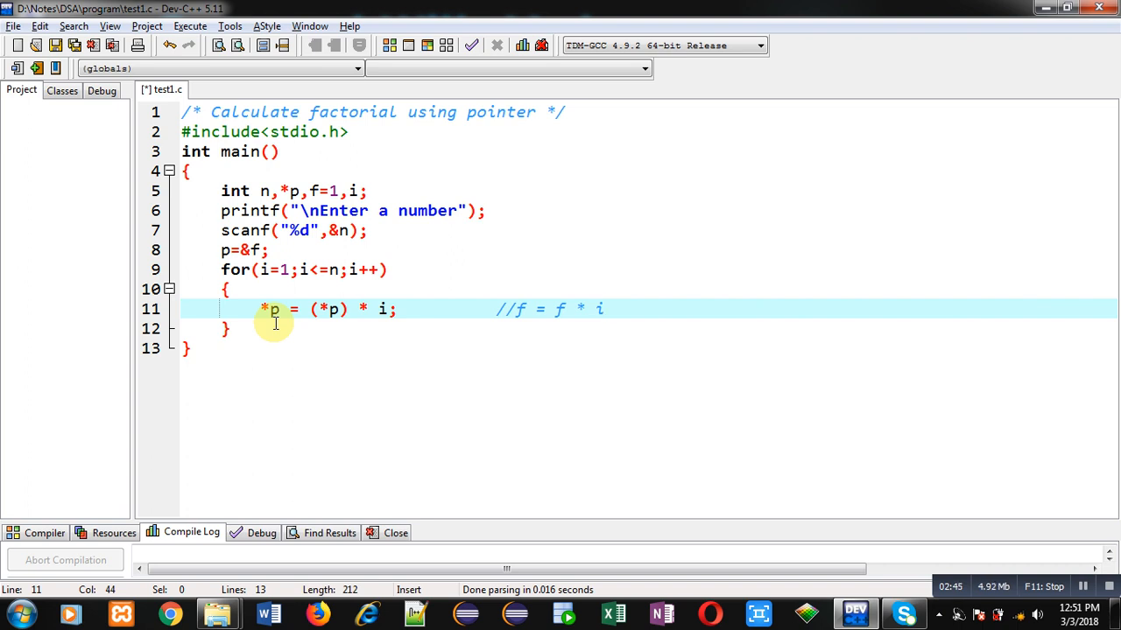
# Add printf("\nFactorial = %d",f); after the loop and end main with return 0;.
pyautogui.press('Return')
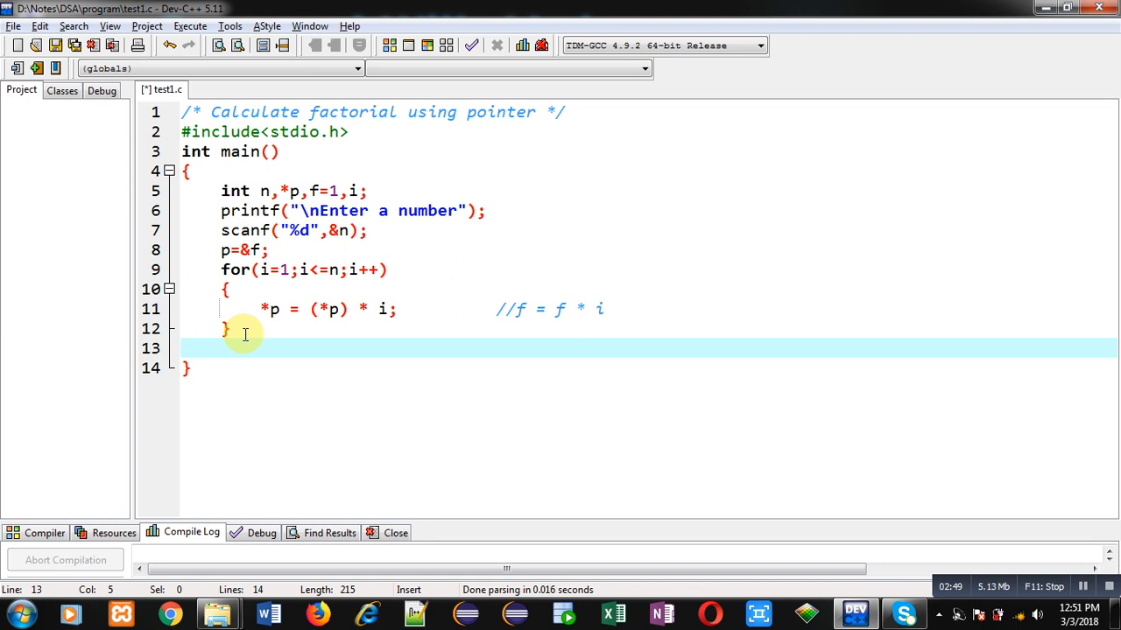
pyautogui.write('printf("\\n')
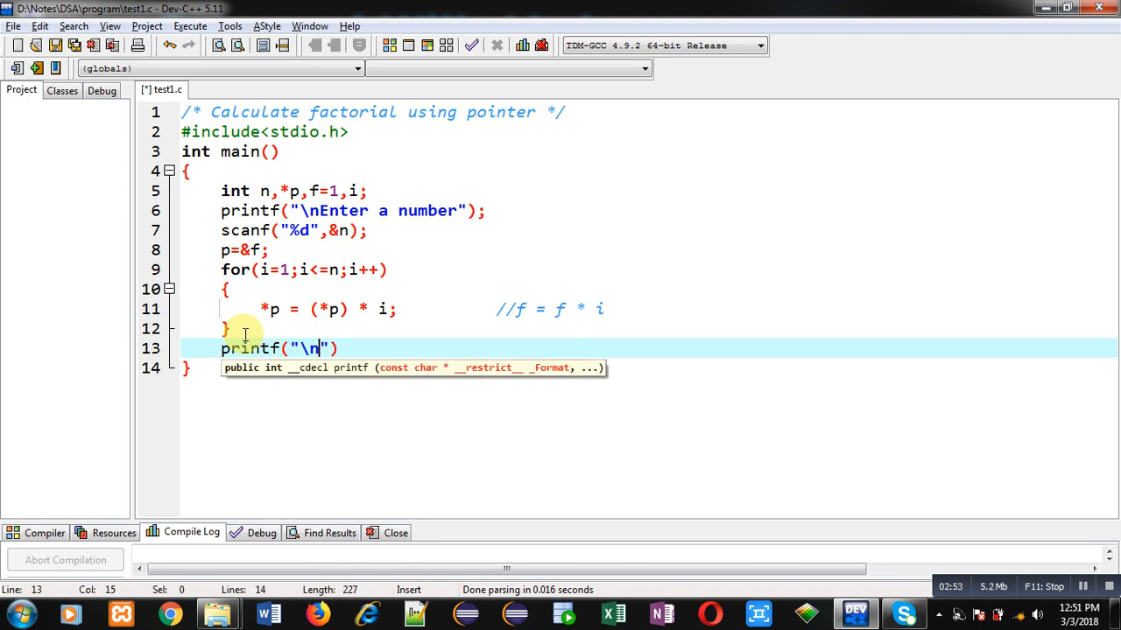
pyautogui.write('Factorial = %d')
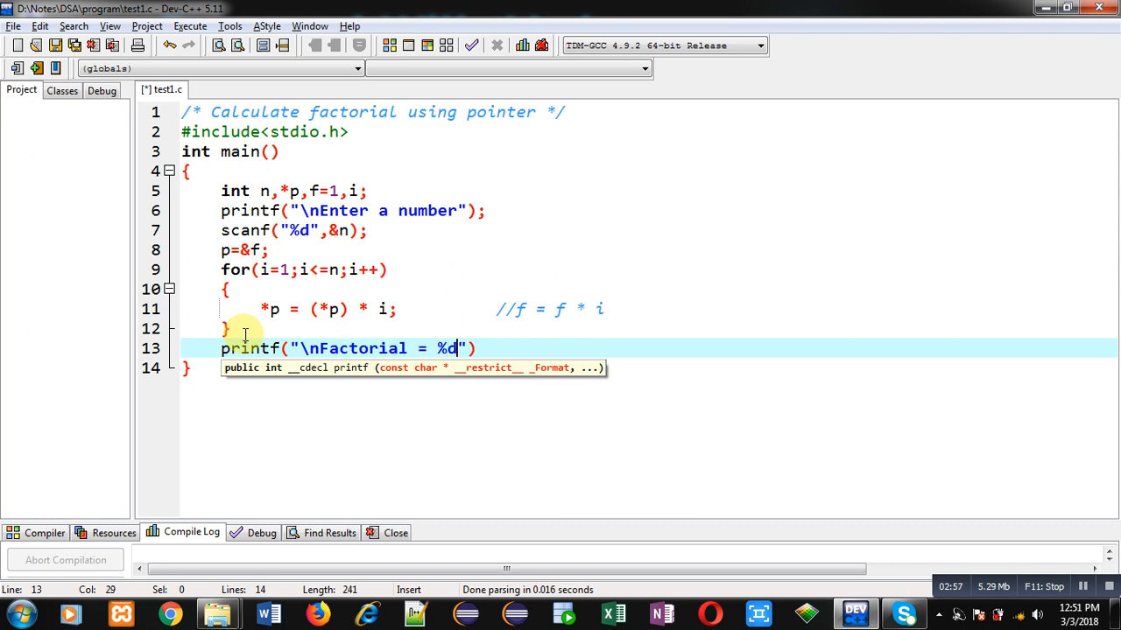
pyautogui.write(',f)')
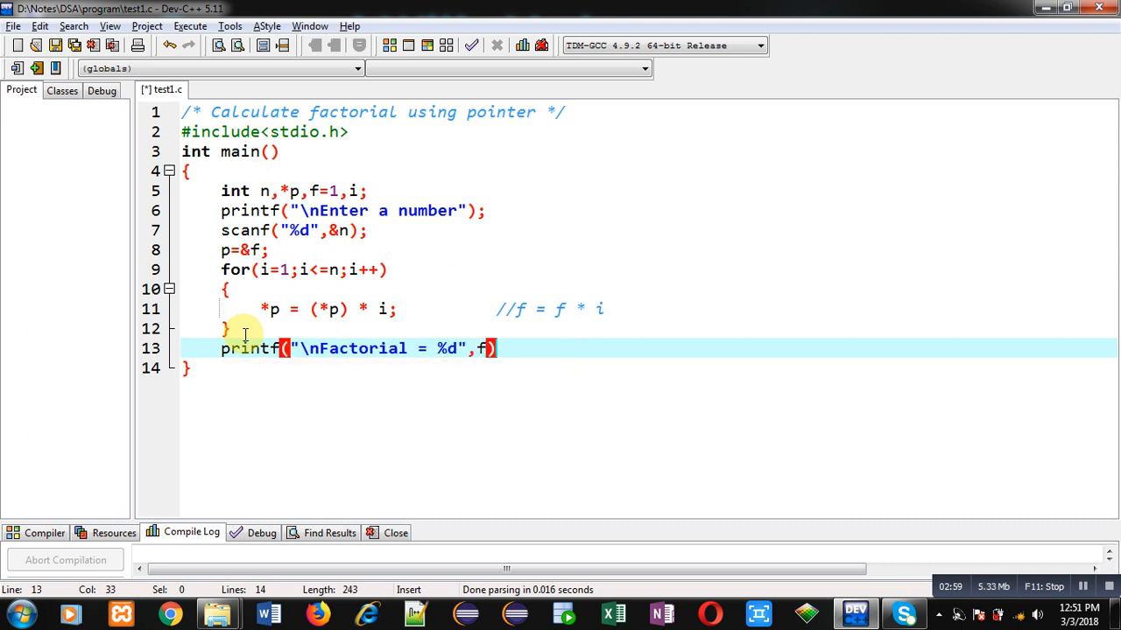
pyautogui.write(';')
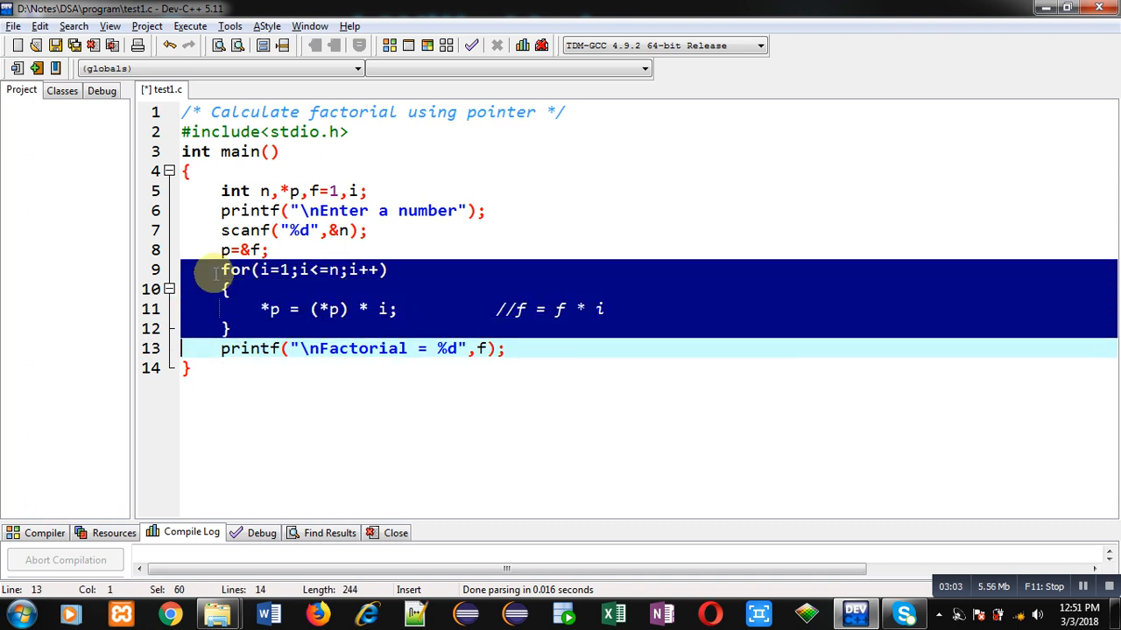
pyautogui.moveTo(302, 316)
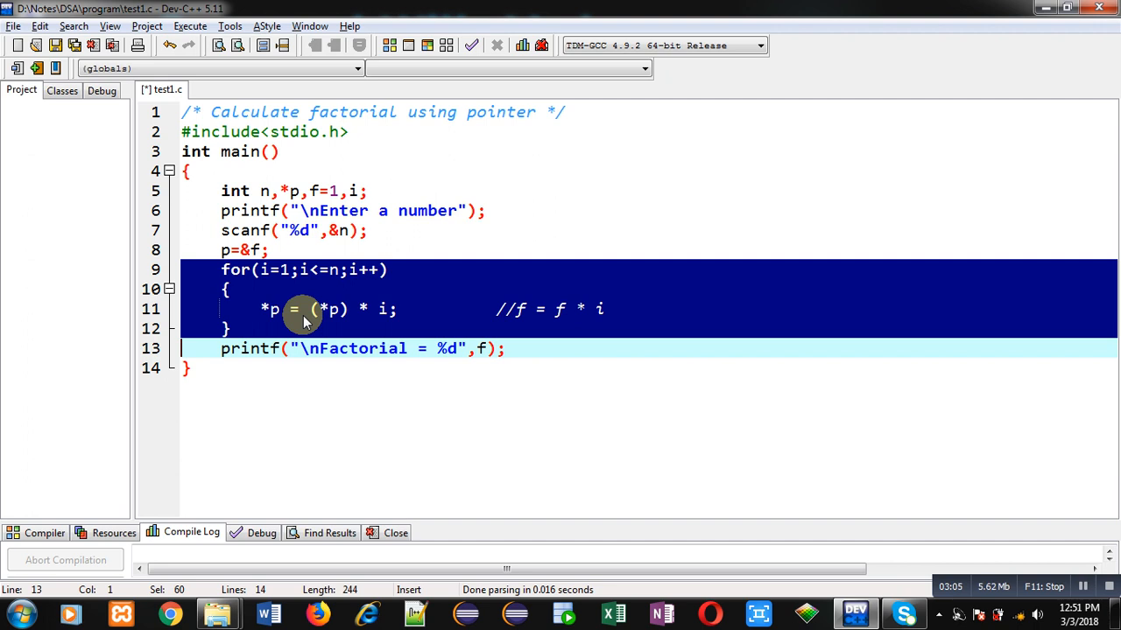
pyautogui.moveTo(272, 315)
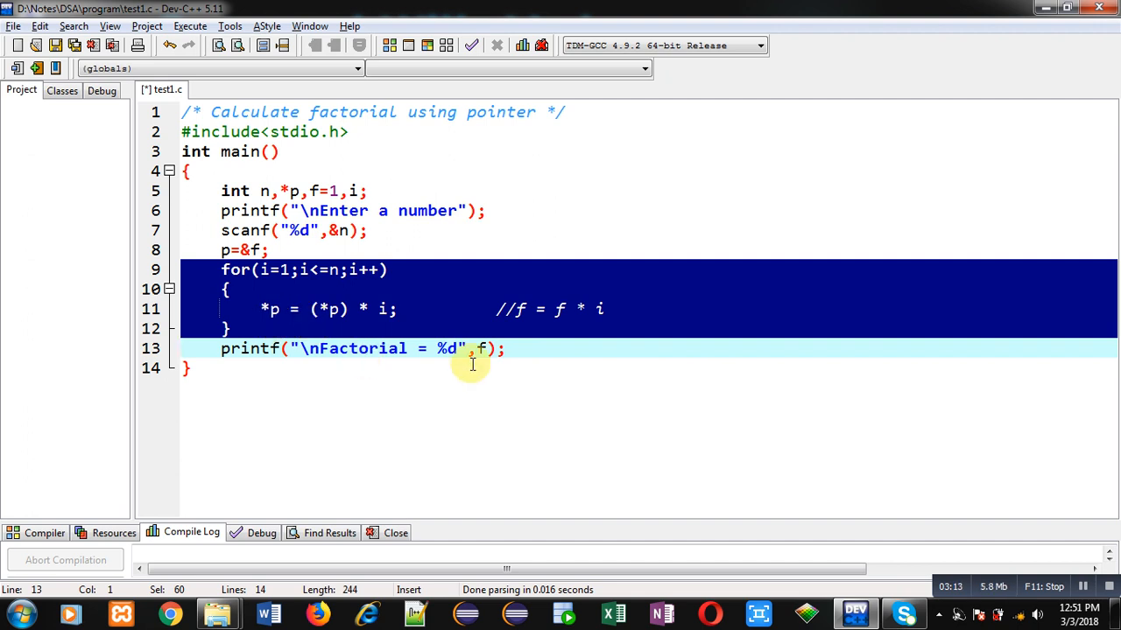
pyautogui.click(503, 349)
pyautogui.write('return')
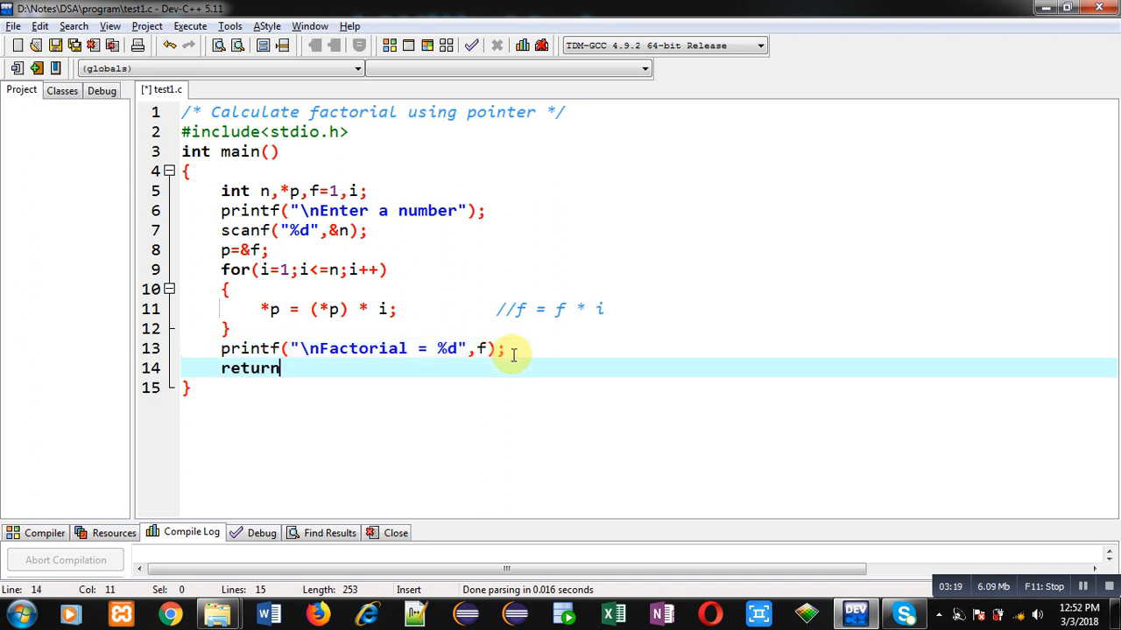
pyautogui.write('0;')
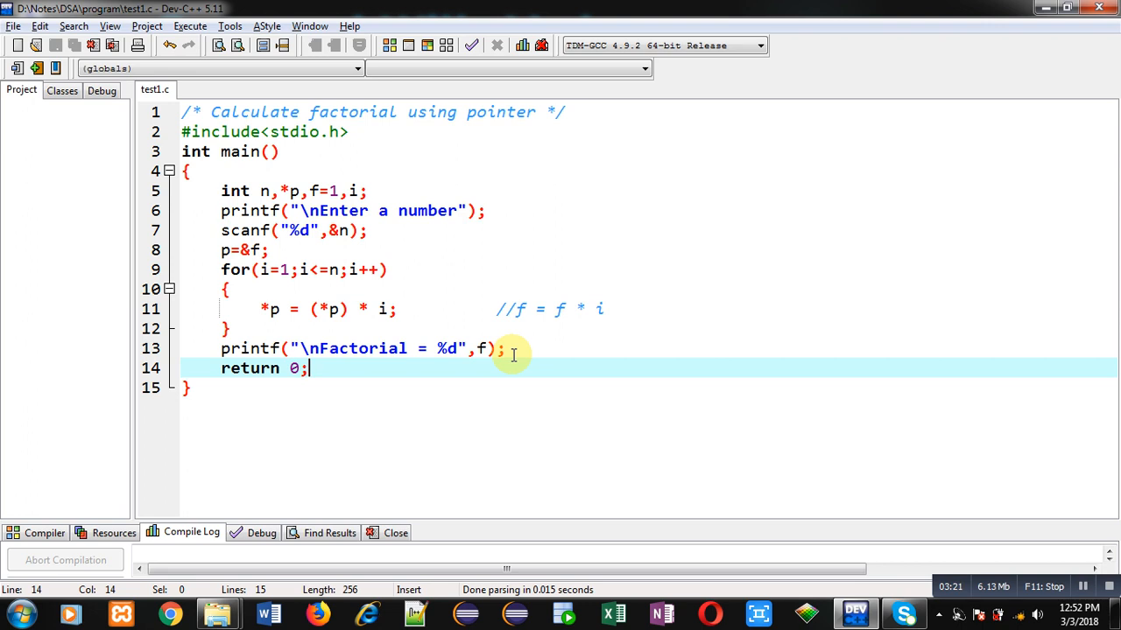
pyautogui.moveTo(189, 25)
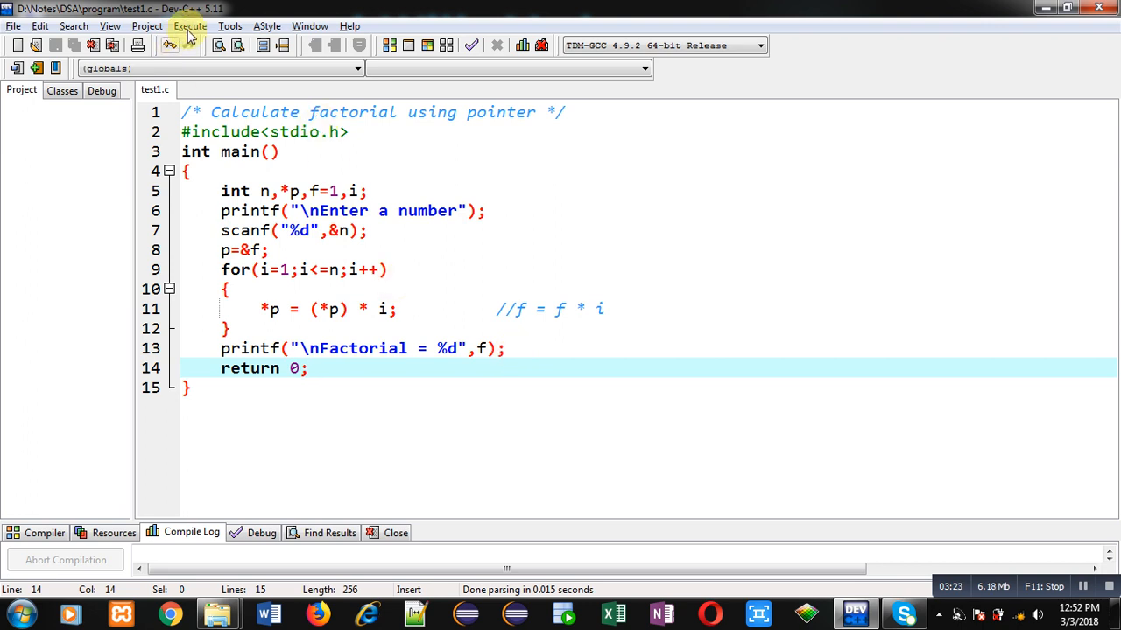
pyautogui.click(189, 26)
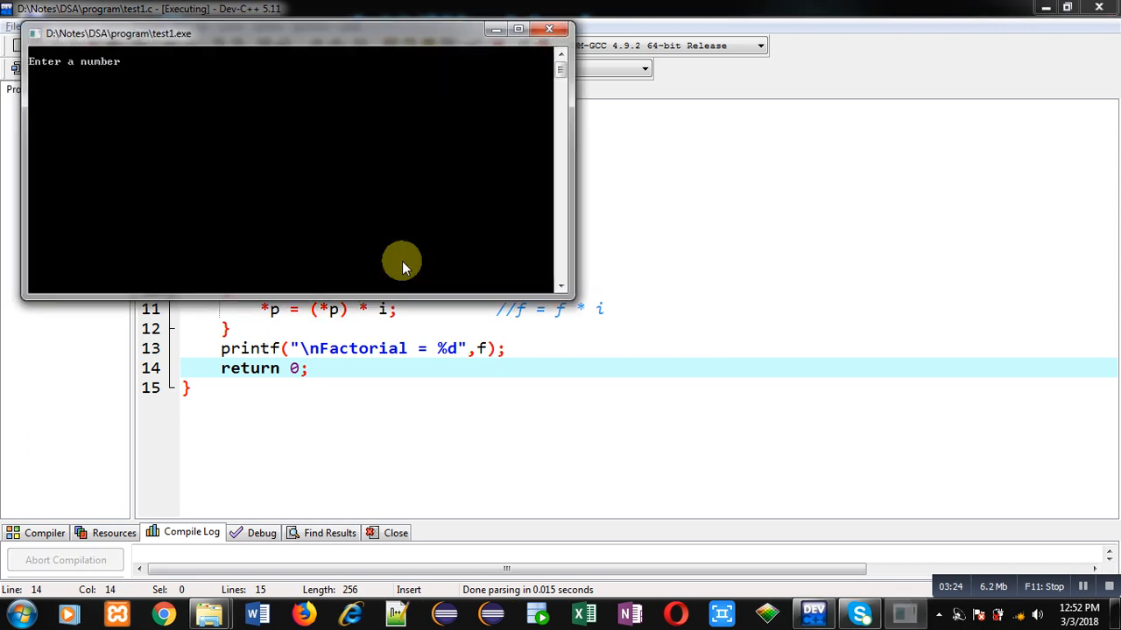
pyautogui.write('5')
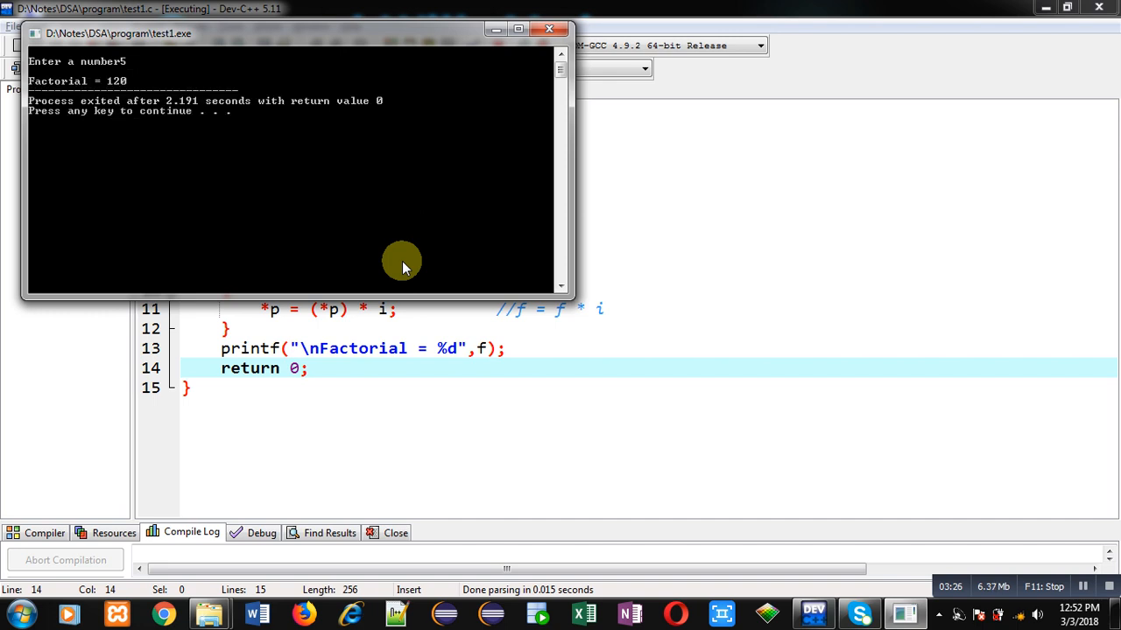
pyautogui.moveTo(78, 97)
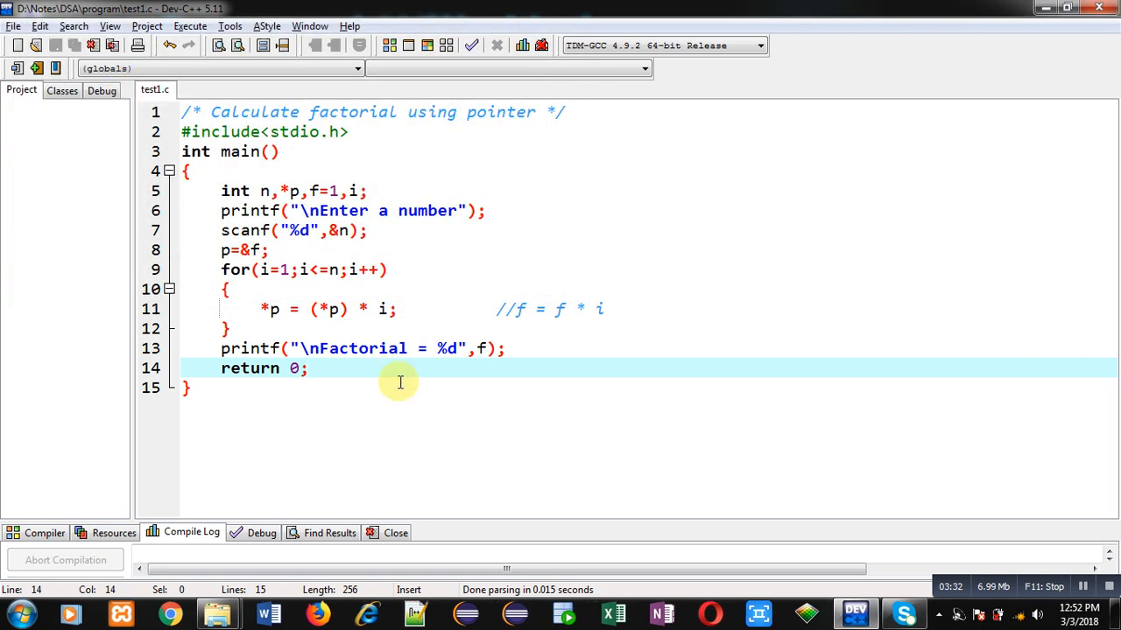
pyautogui.moveTo(410, 289)
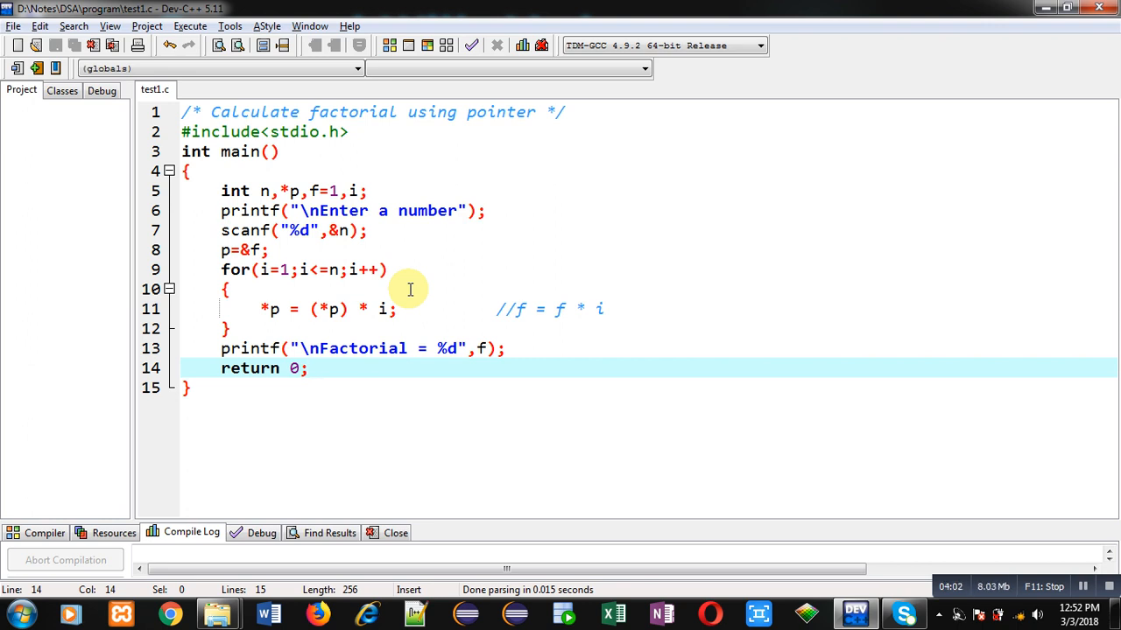
pyautogui.moveTo(342, 319)
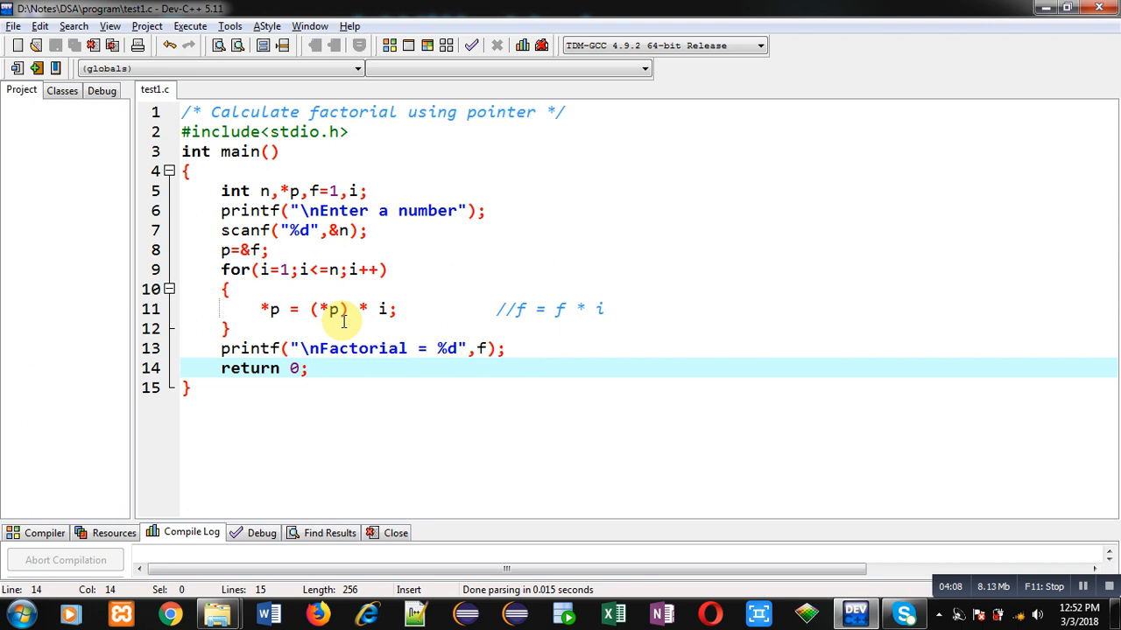
pyautogui.click(307, 368)
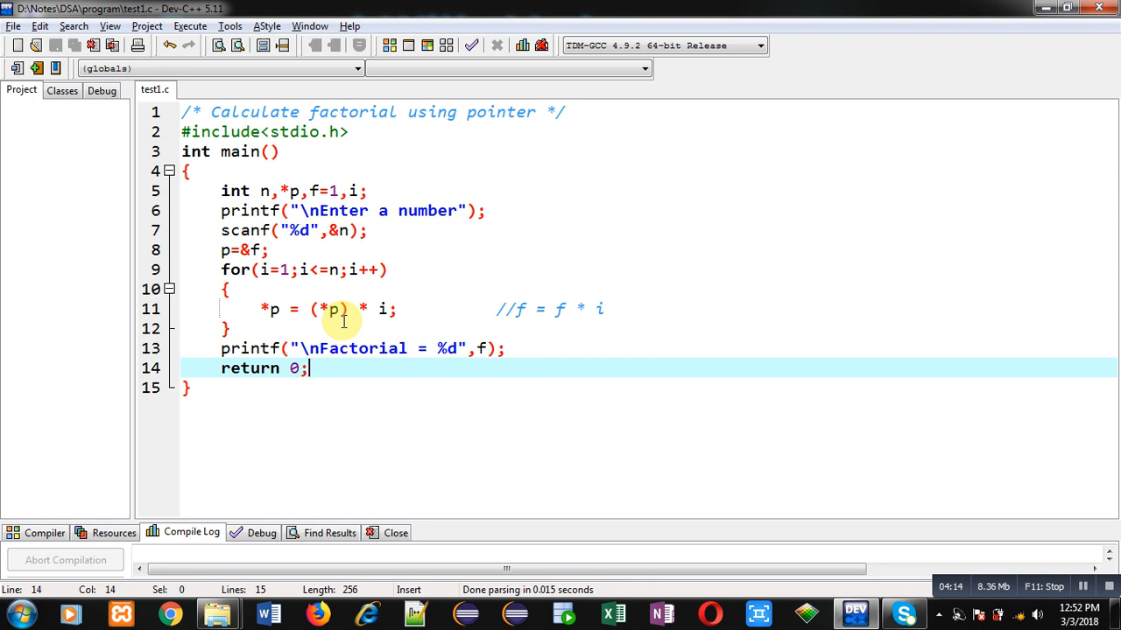
pyautogui.click(503, 348)
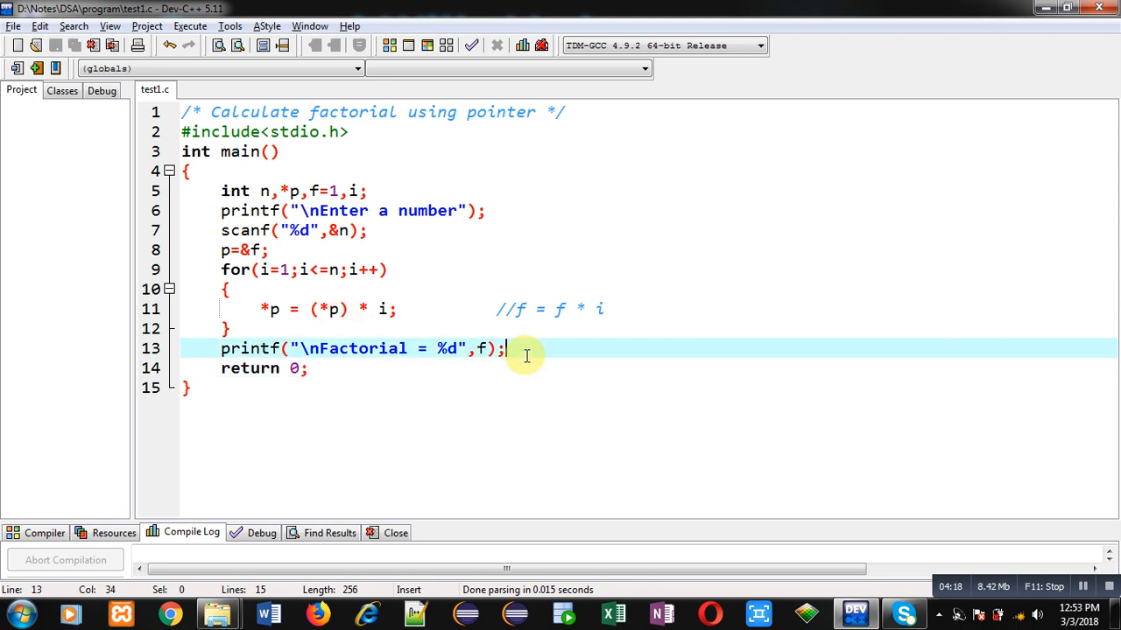
pyautogui.moveTo(382, 308)
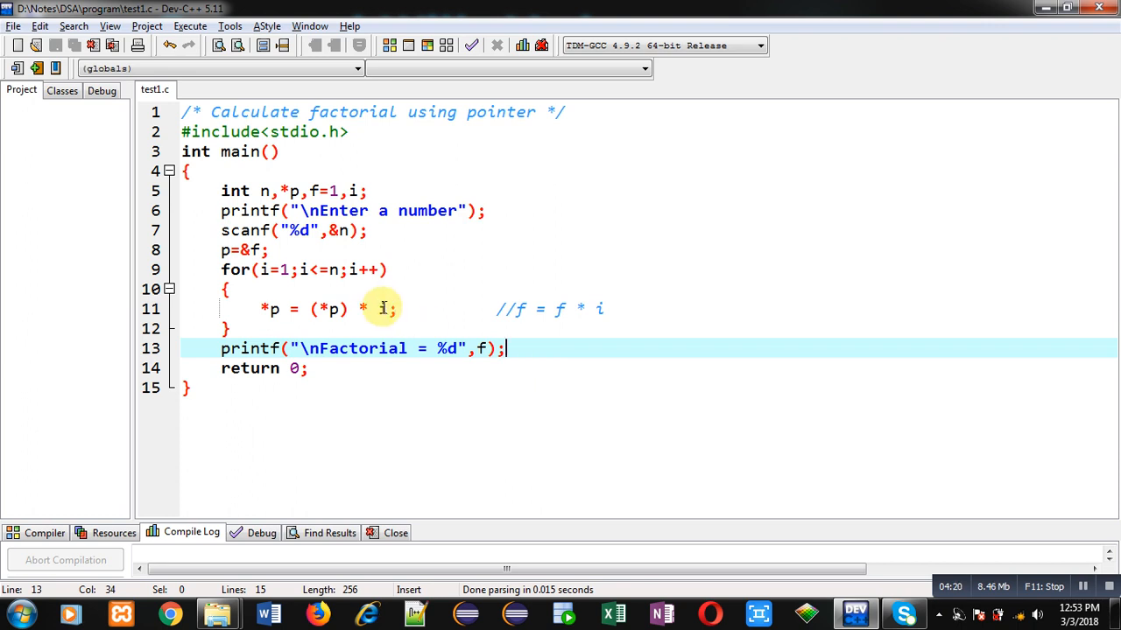
pyautogui.moveTo(478, 305)
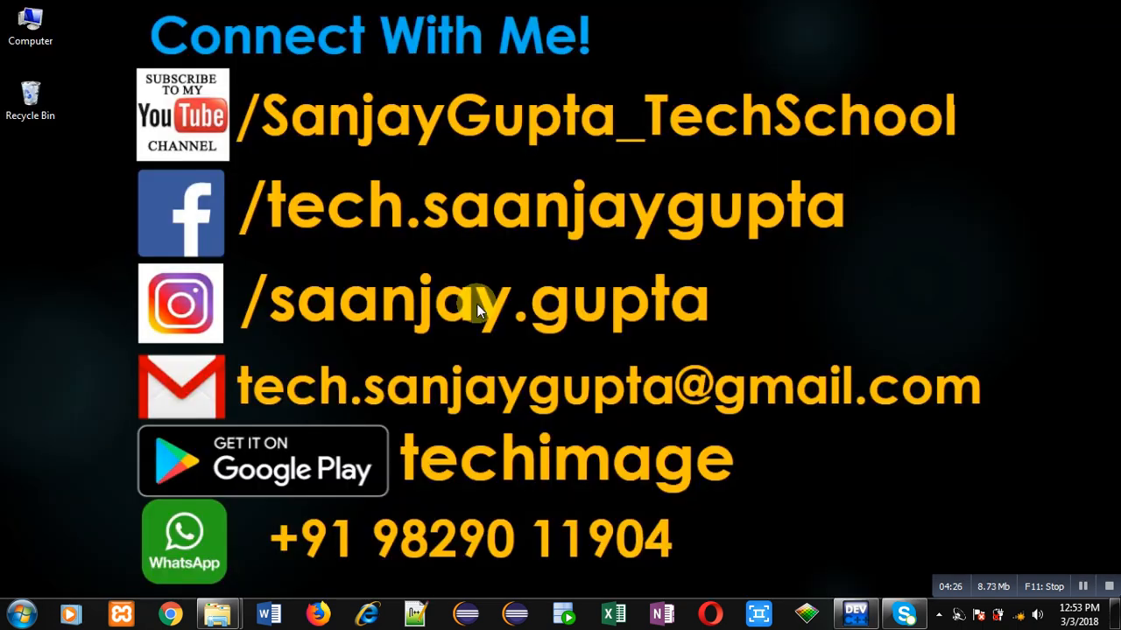
pyautogui.moveTo(259, 162)
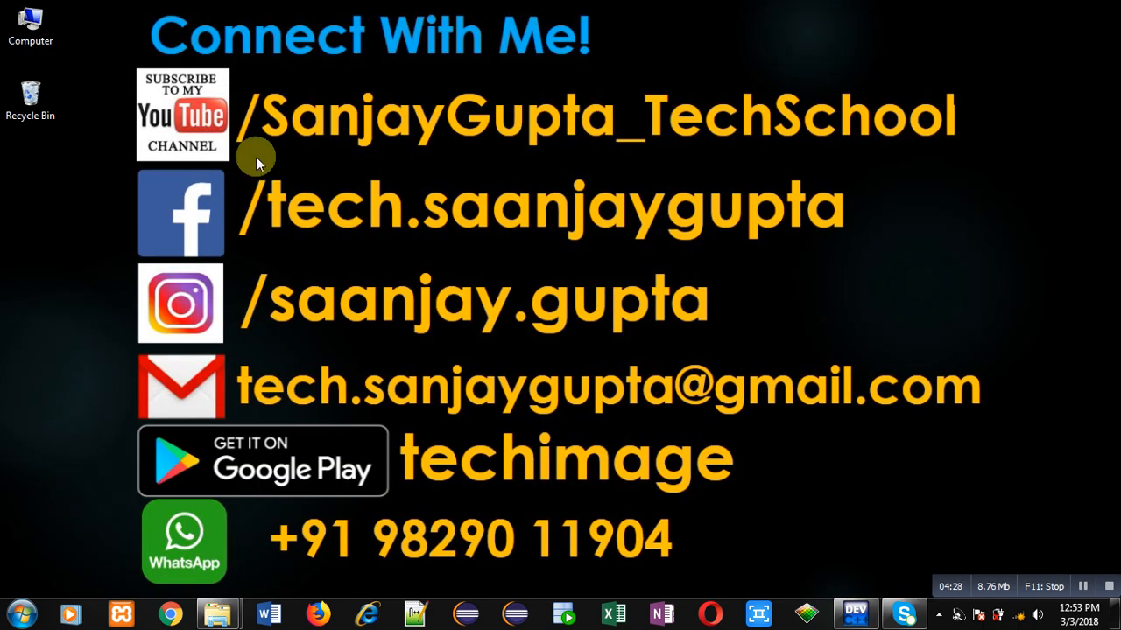
pyautogui.moveTo(197, 164)
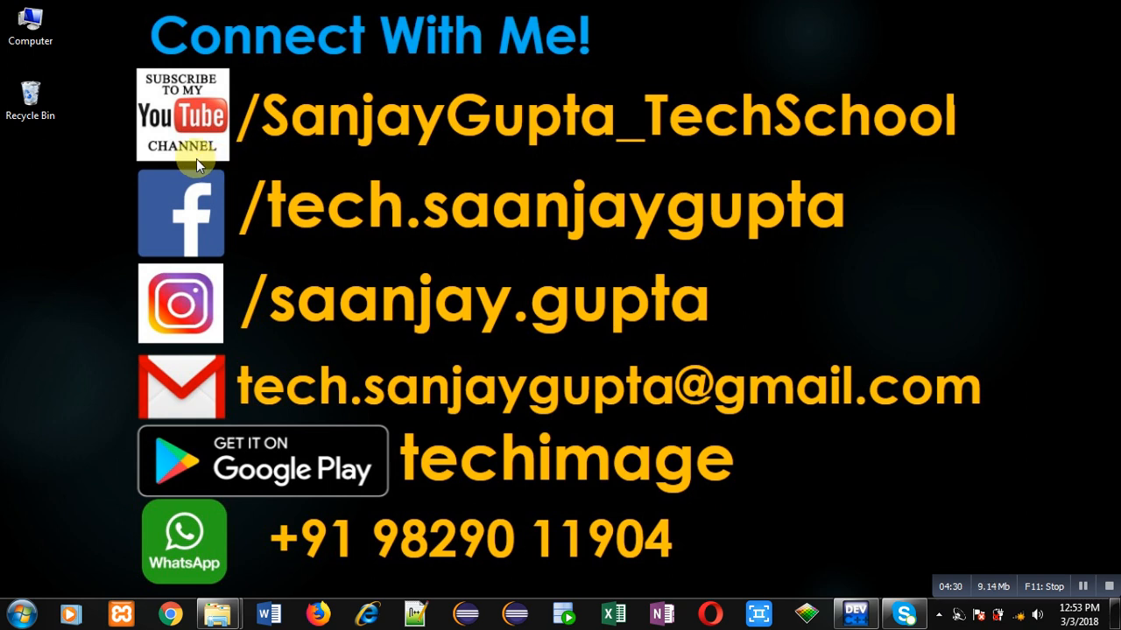
pyautogui.moveTo(254, 162)
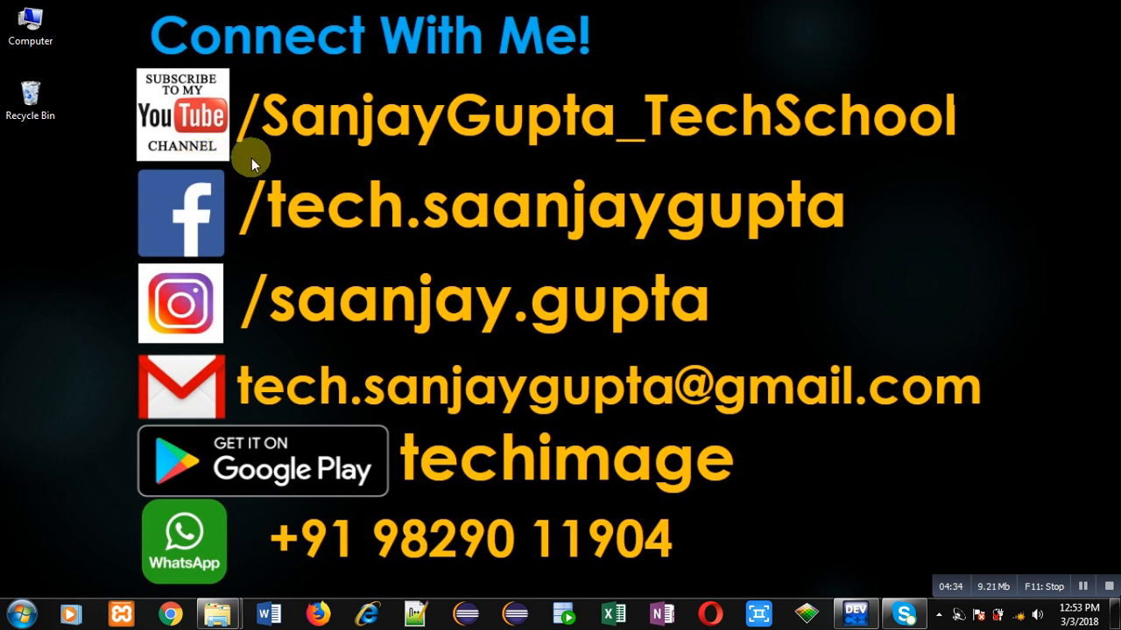
pyautogui.moveTo(564, 538)
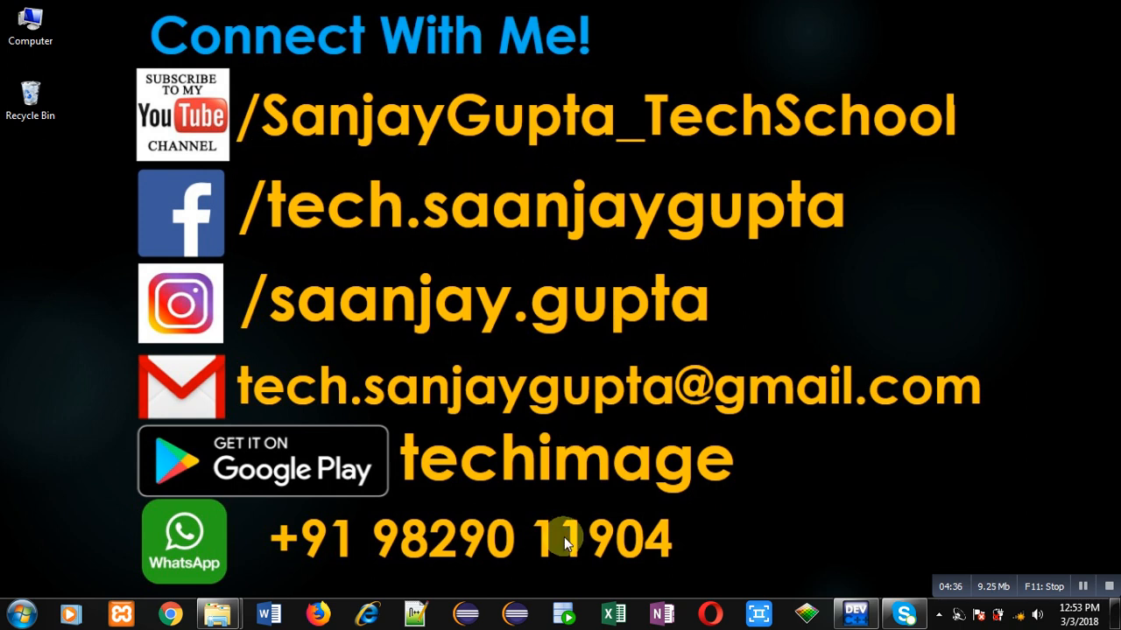